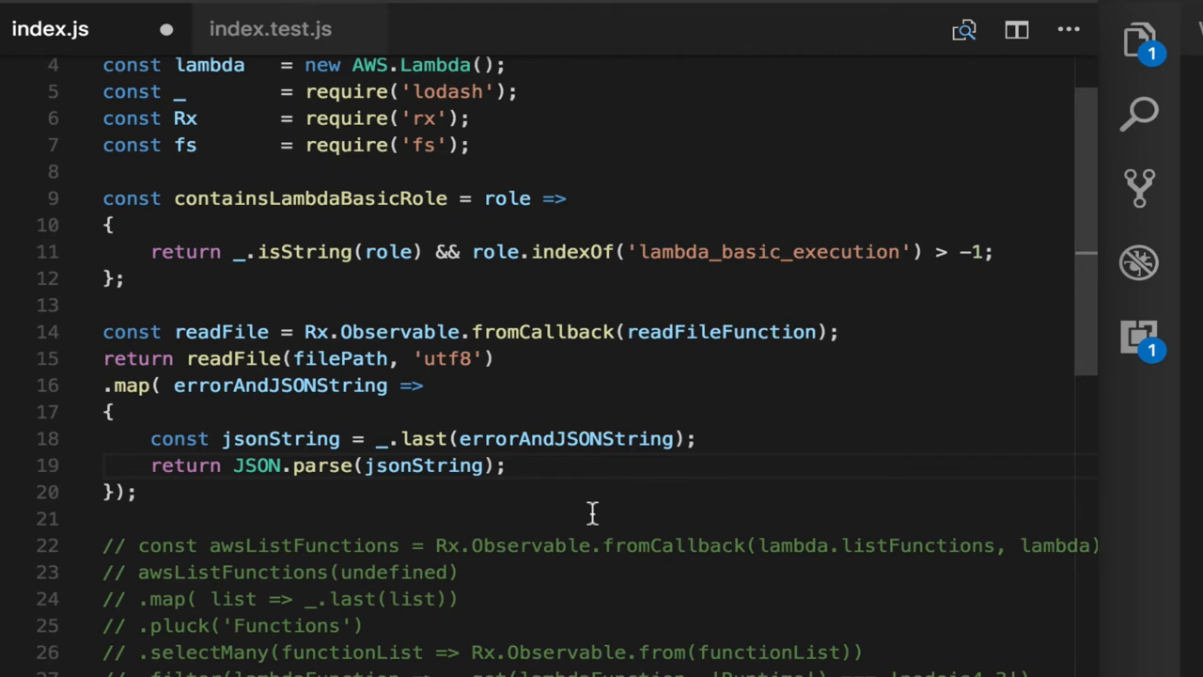
# Bring up data.json from the Explorer to view the sample person fixture with age 23.
pyautogui.click(508, 466)
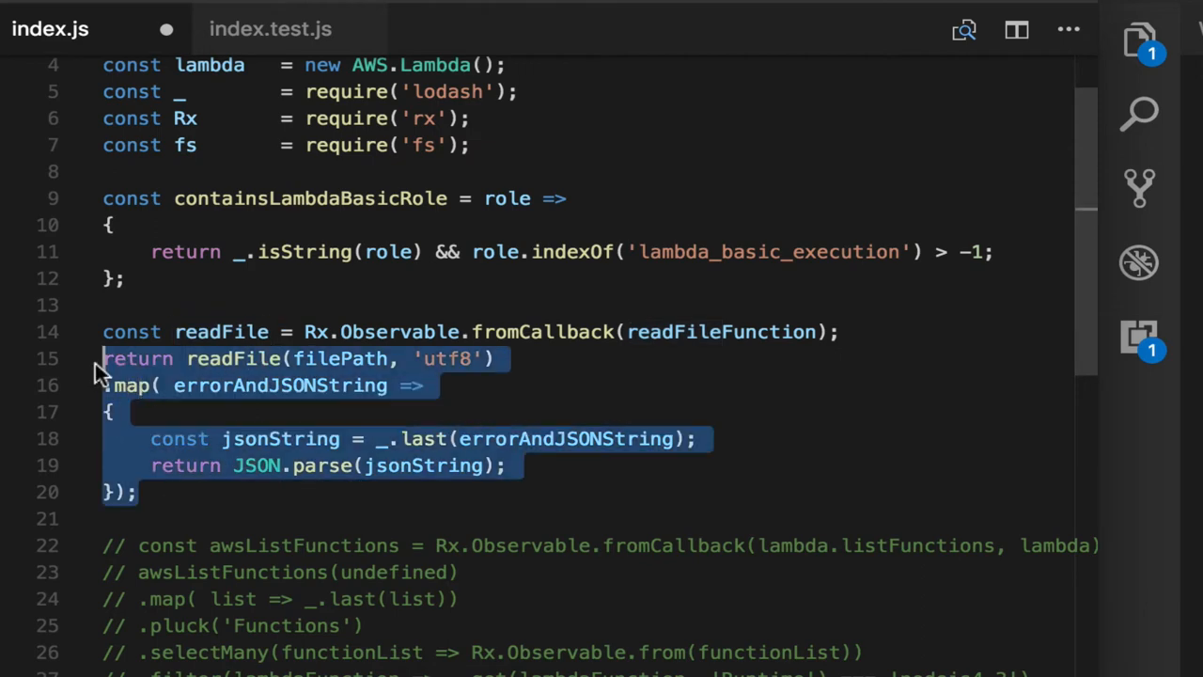
pyautogui.click(413, 451)
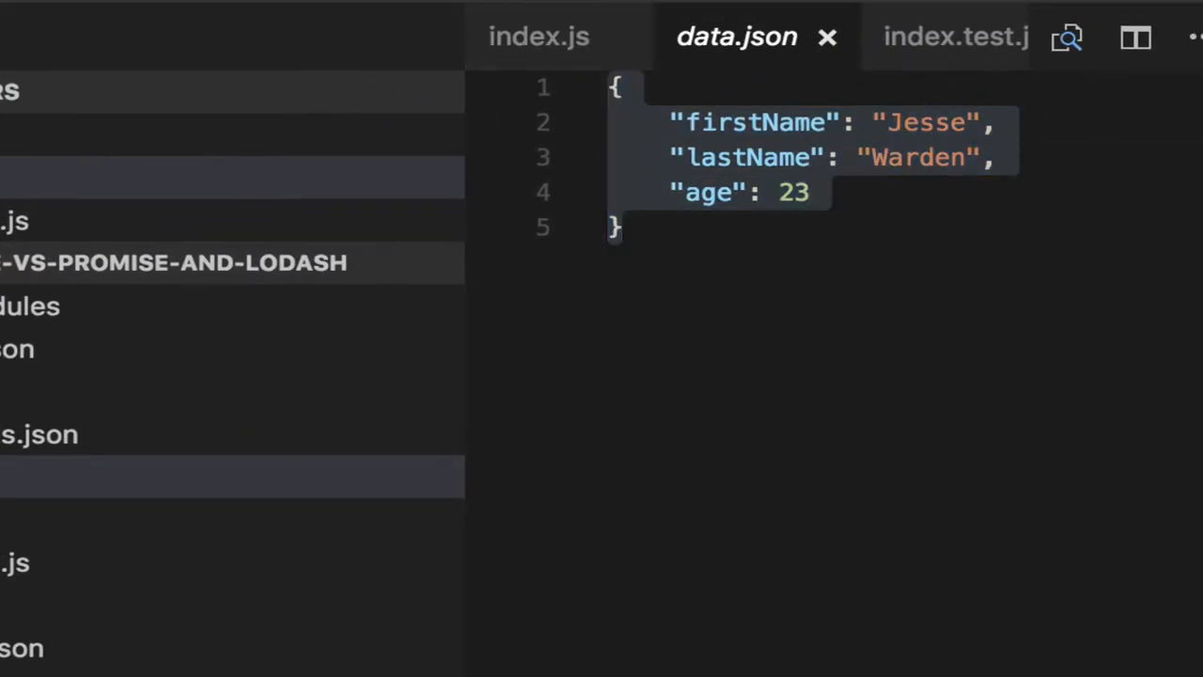
# Review readConfigJSON in index.js, highlighting the utf8 argument and the function name.
pyautogui.click(537, 37)
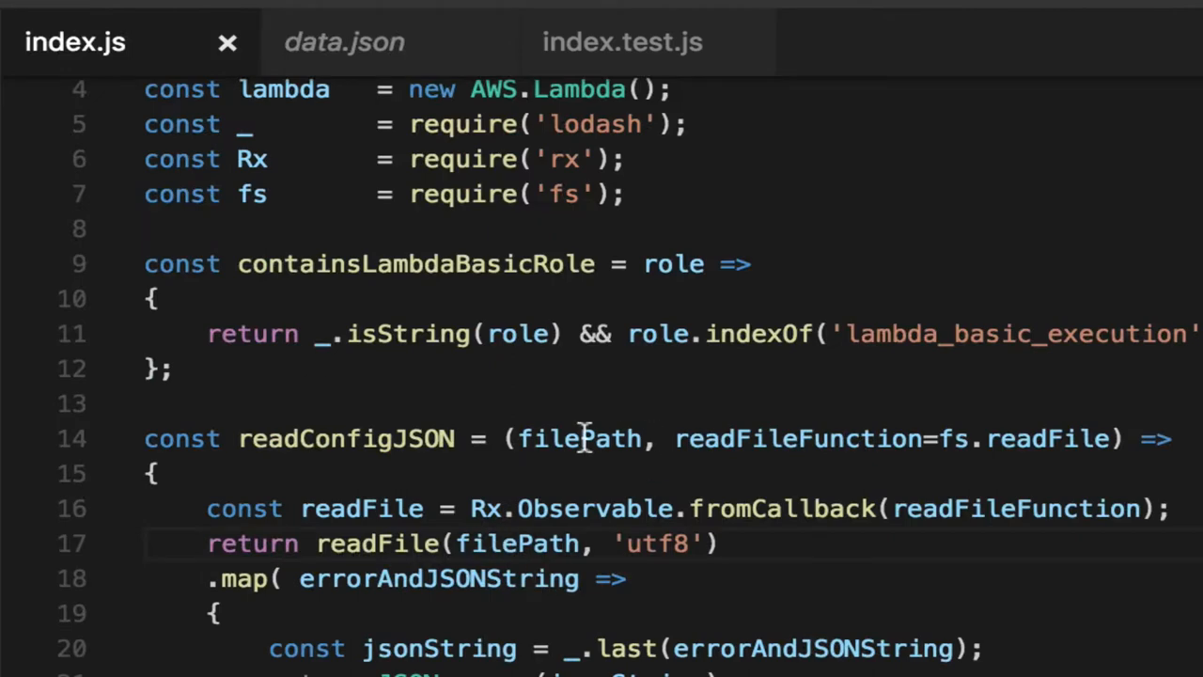
pyautogui.doubleClick(578, 438)
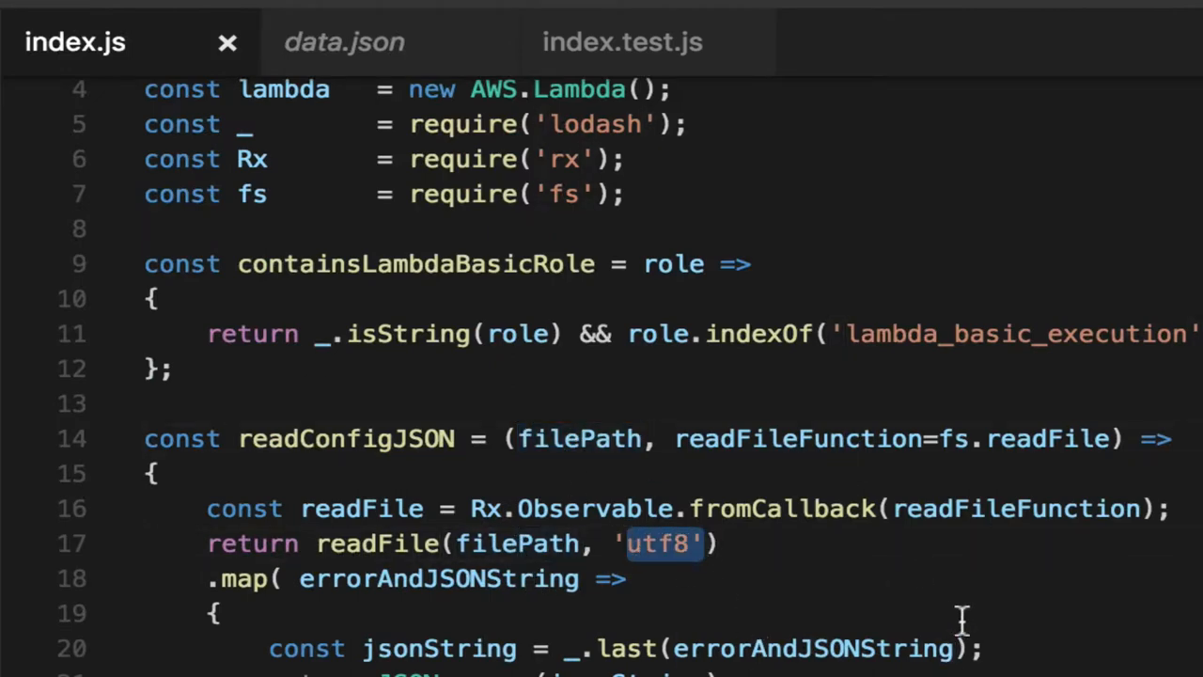
pyautogui.click(1013, 508)
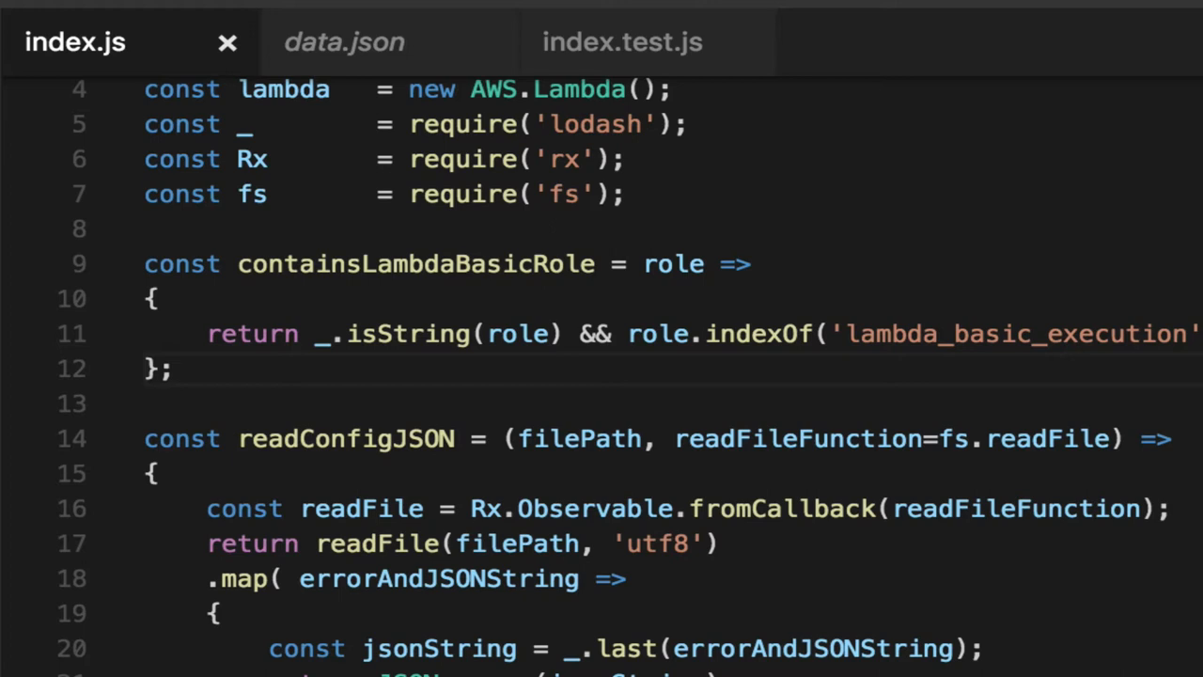
pyautogui.doubleClick(799, 438)
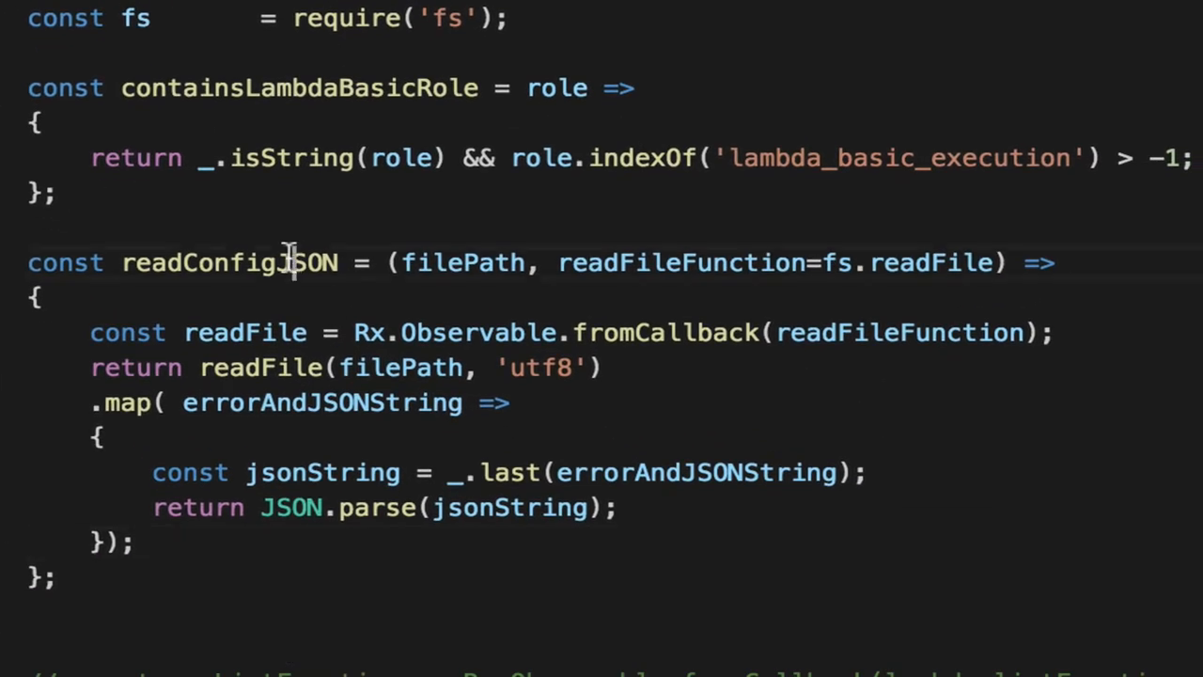
pyautogui.doubleClick(229, 263)
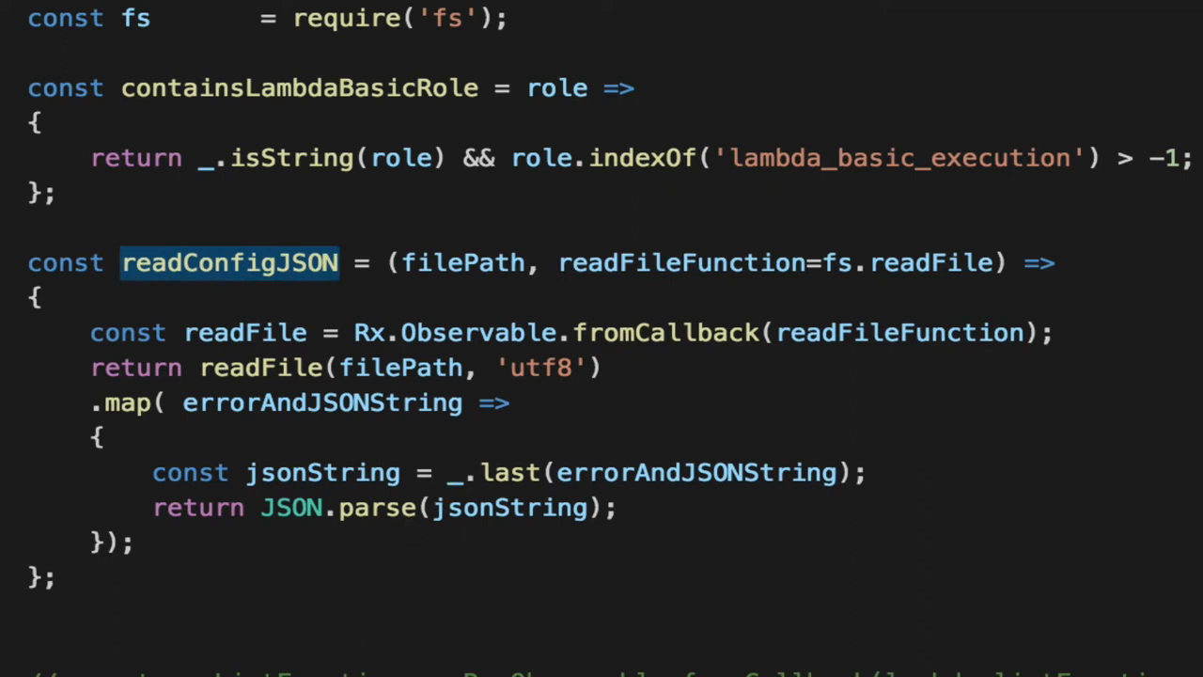
pyautogui.moveTo(110, 410)
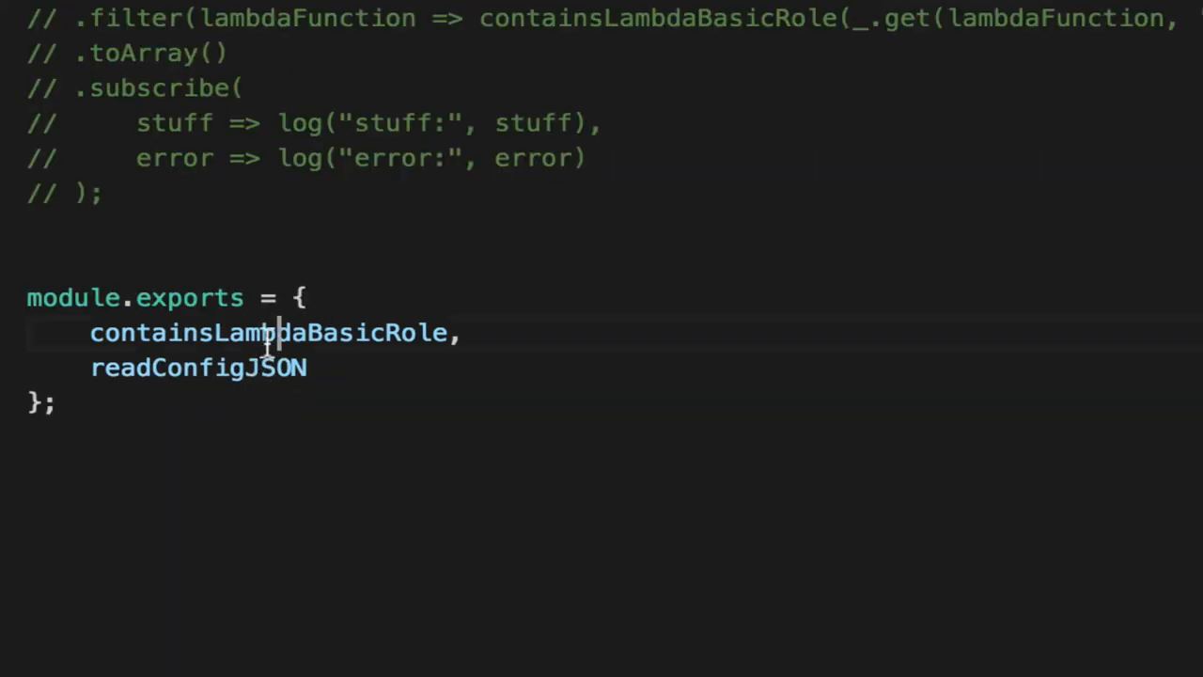
pyautogui.doubleClick(267, 331)
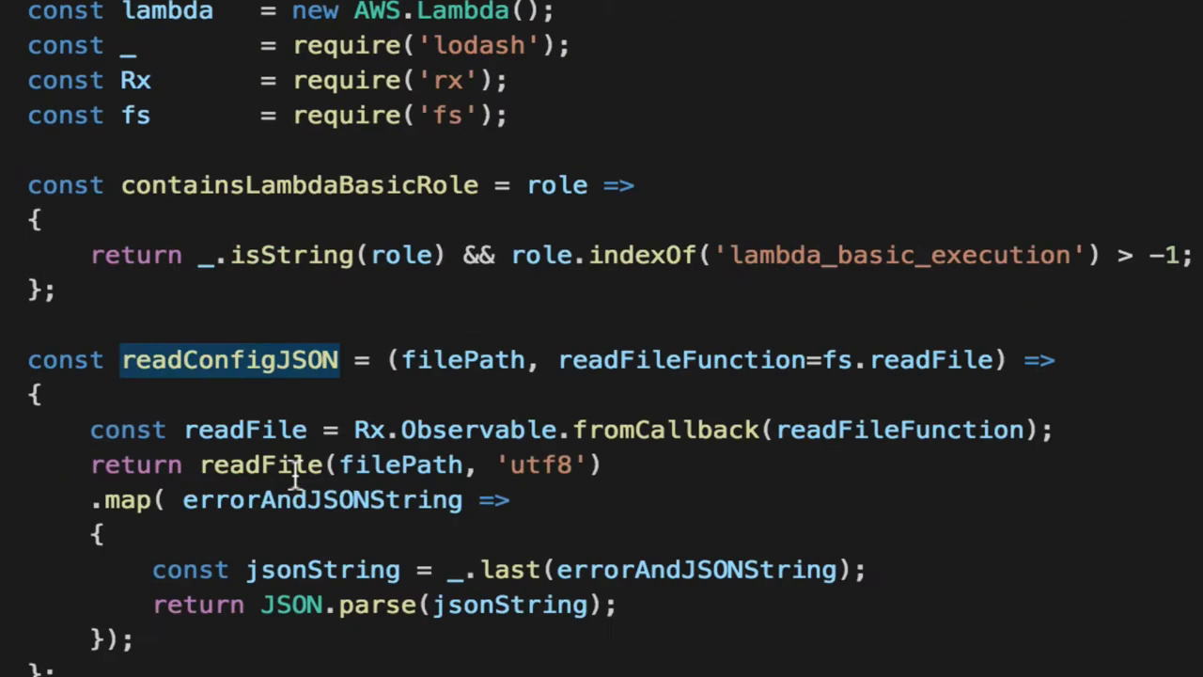
# Write the it block 'should return an age of 23' taking done and calling readConfigJSON().
pyautogui.click(590, 28)
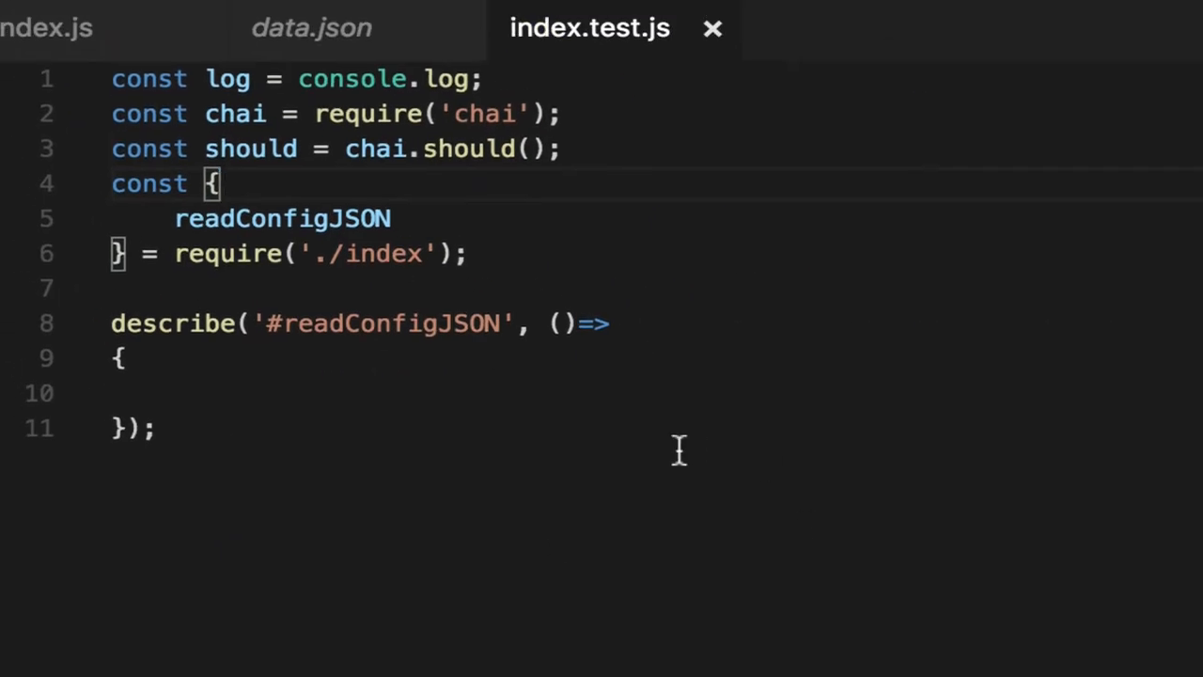
pyautogui.doubleClick(282, 218)
pyautogui.write("it('should return ")
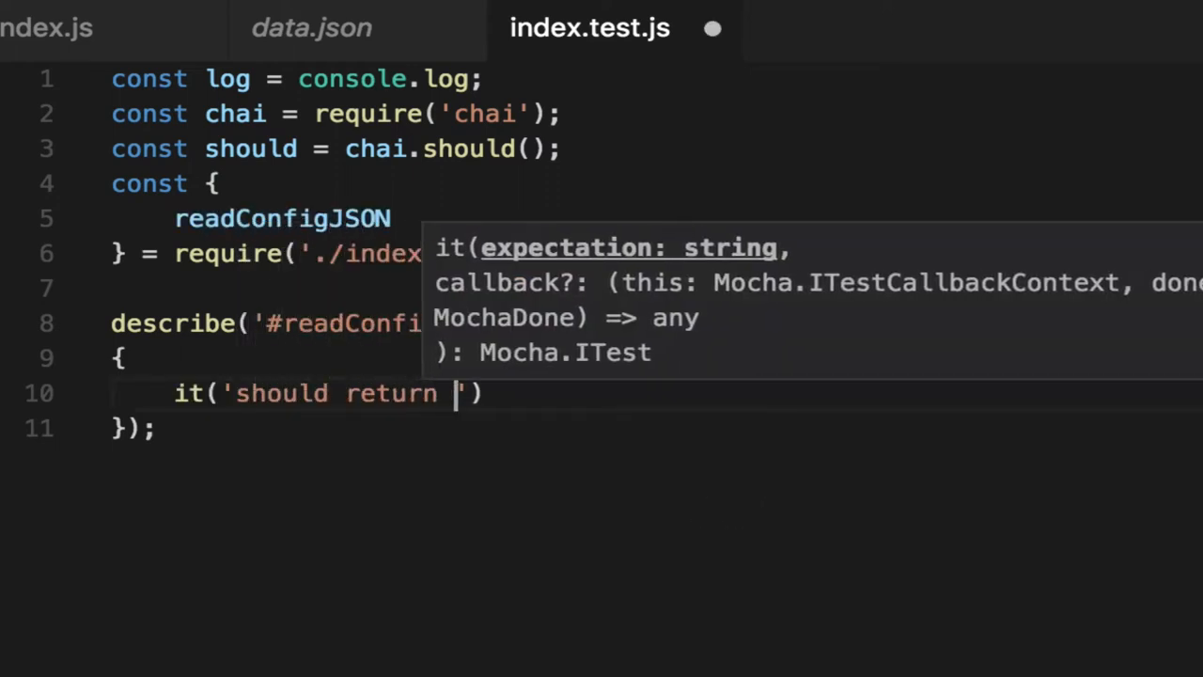
pyautogui.write('an age of 23')
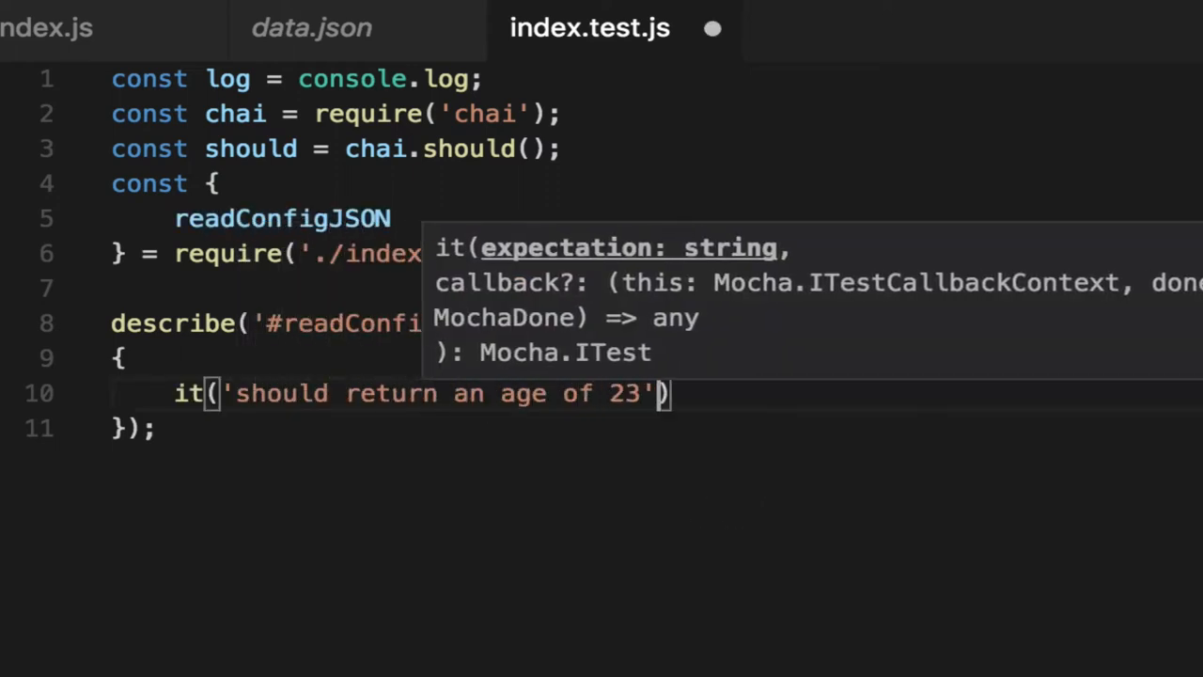
pyautogui.write(', ()=>')
pyautogui.write('{')
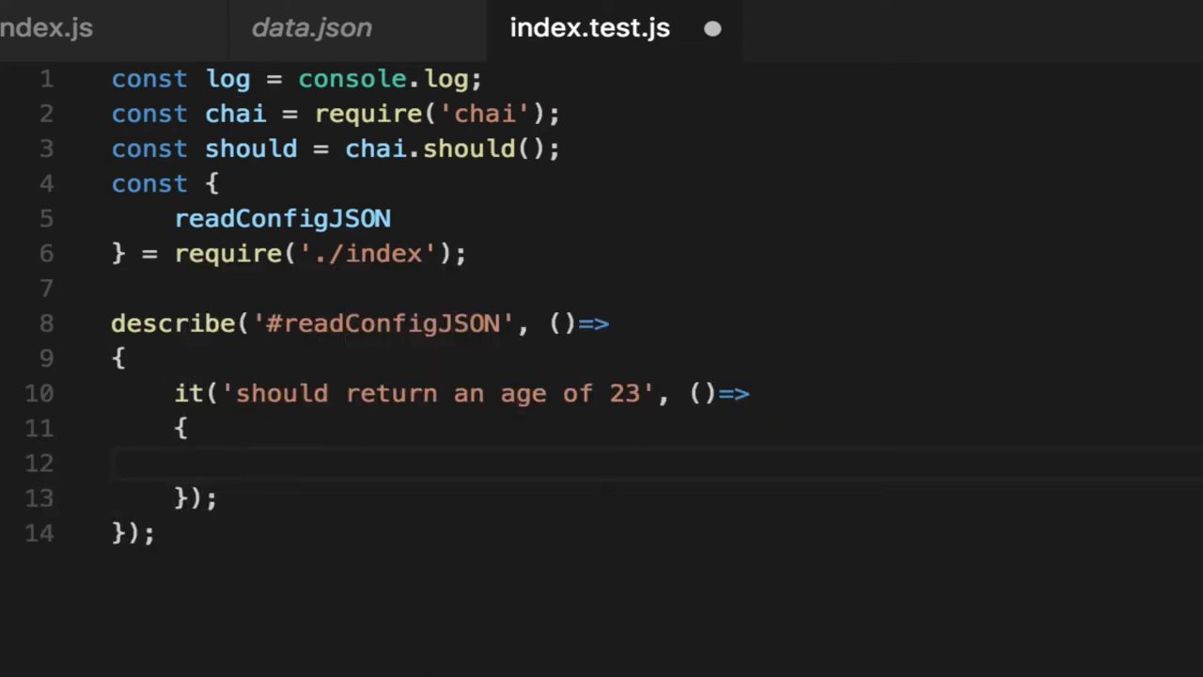
pyautogui.write('readConfigJSON(')
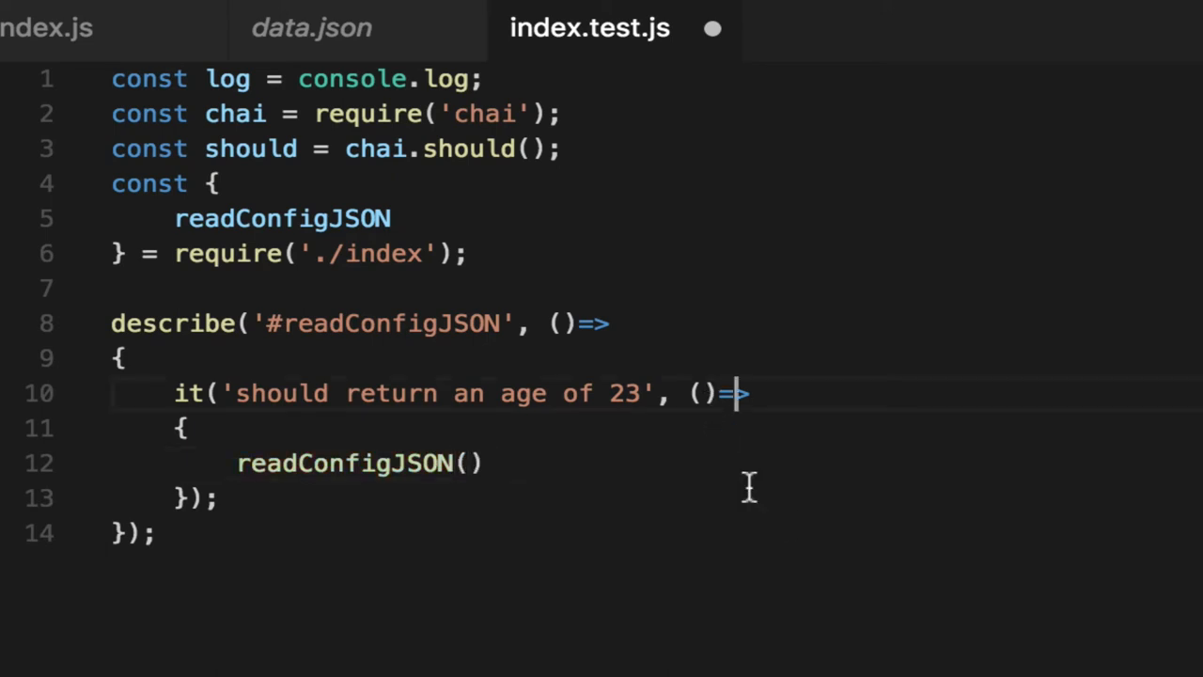
pyautogui.write('done')
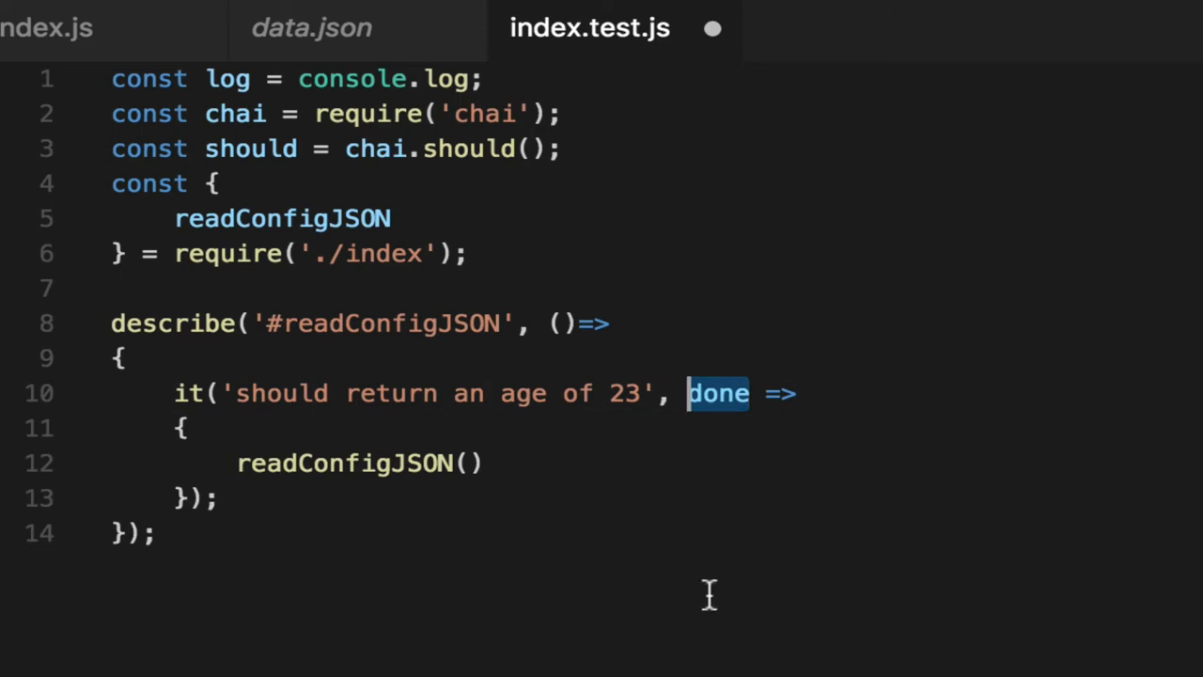
# Highlight the readConfigJSON() call to prepare for chaining onto it.
pyautogui.click(463, 463)
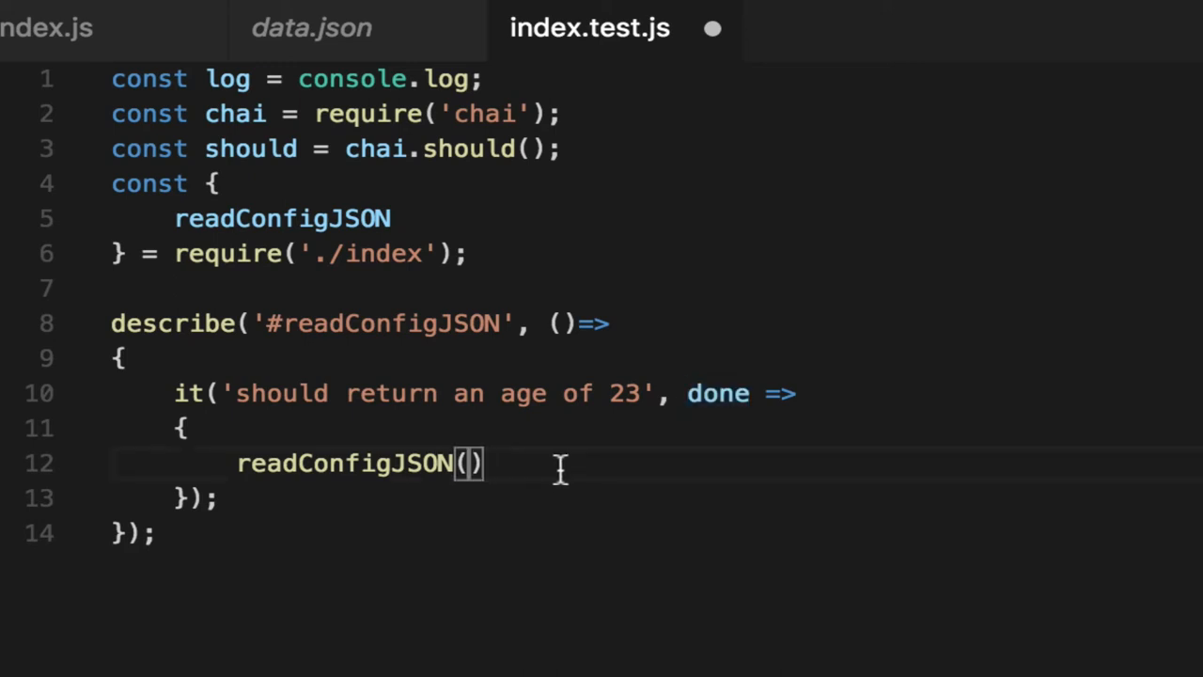
pyautogui.doubleClick(342, 463)
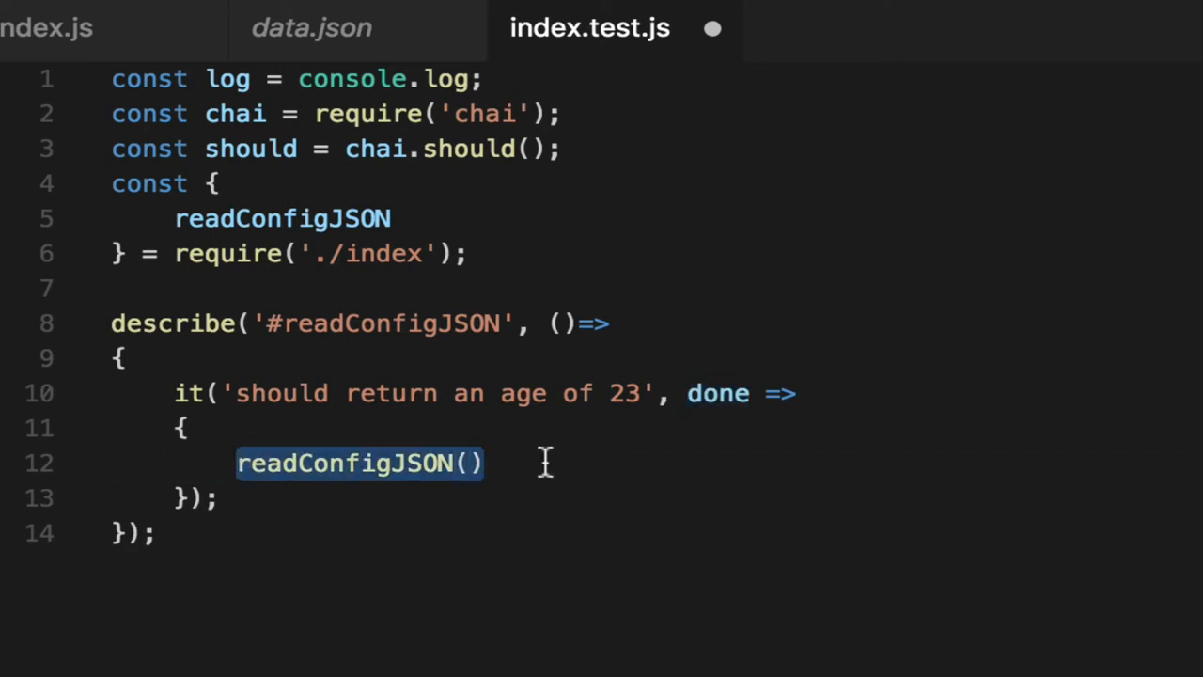
pyautogui.click(466, 463)
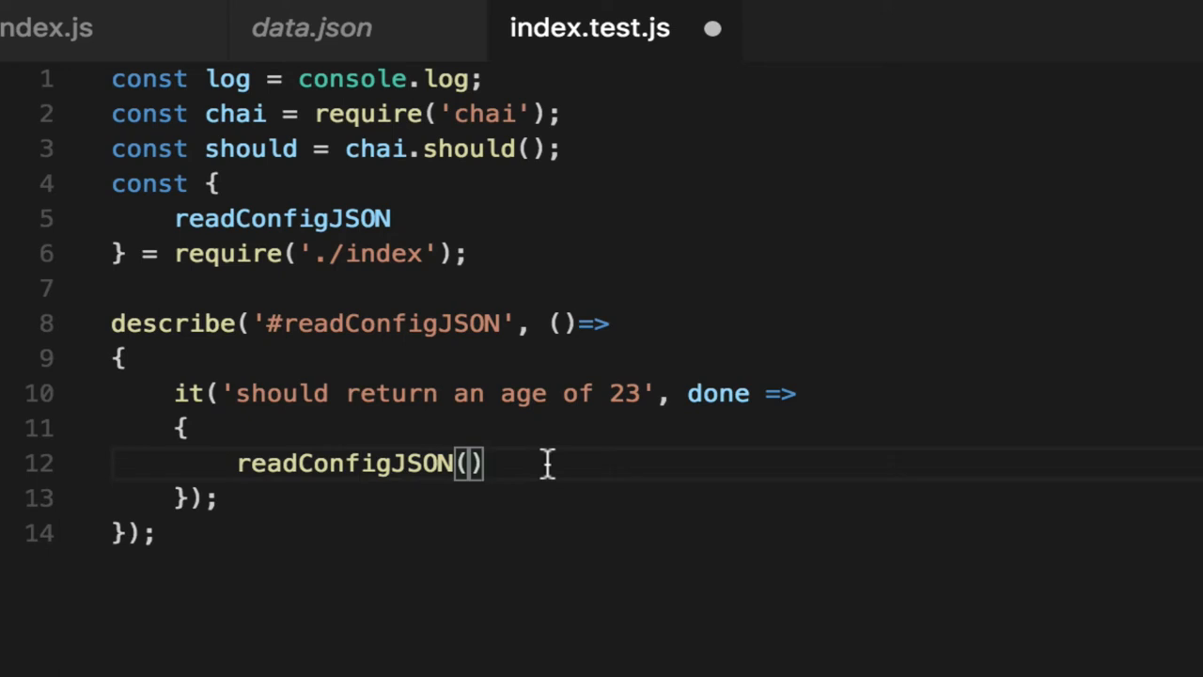
# Subscribe to readConfigJSON with a json handler asserting json.age.should.equal(23), checking data.json.
pyautogui.write('.subs')
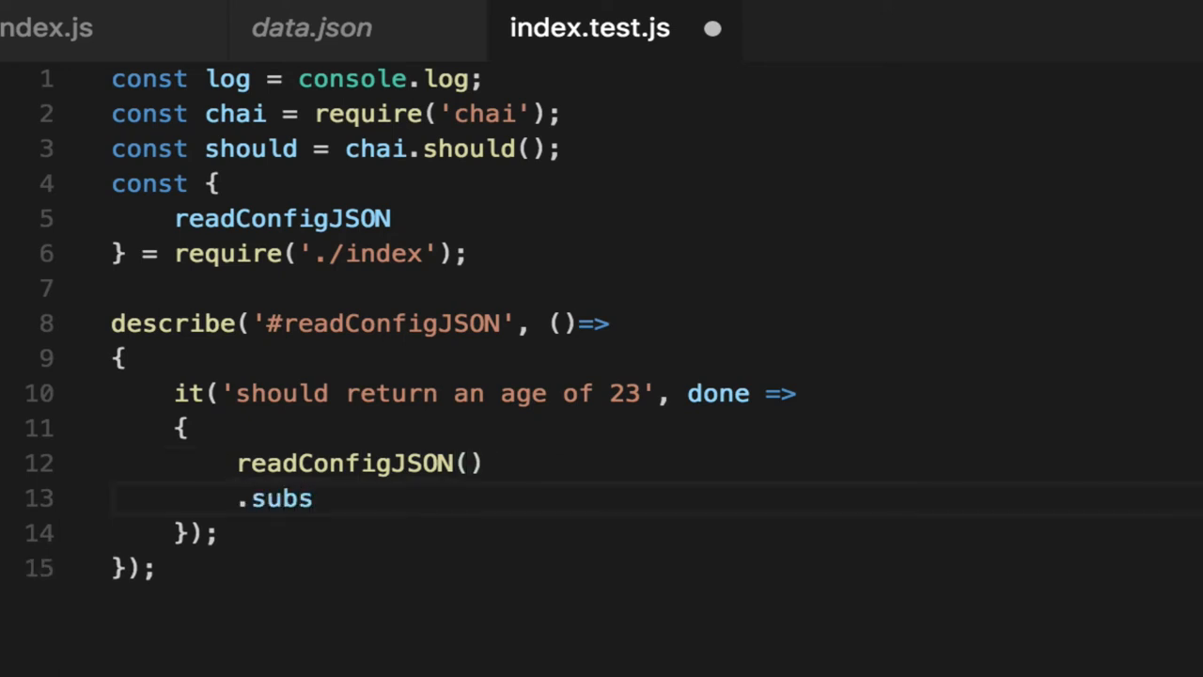
pyautogui.press('Enter')
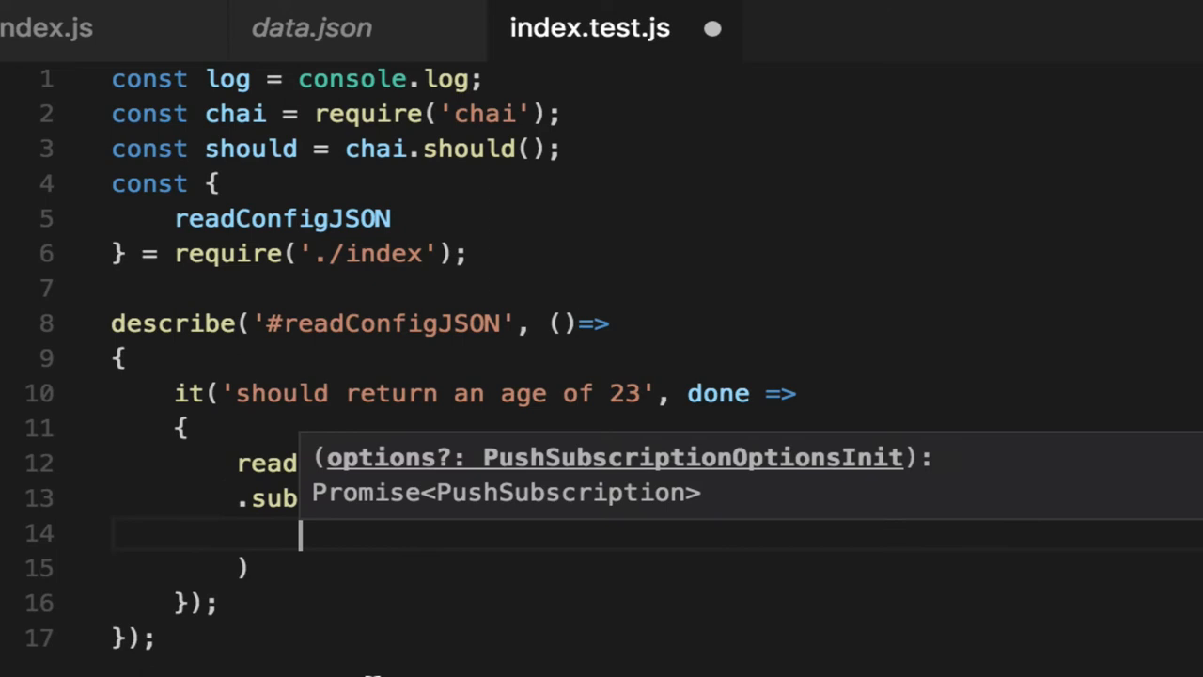
pyautogui.moveTo(555, 564)
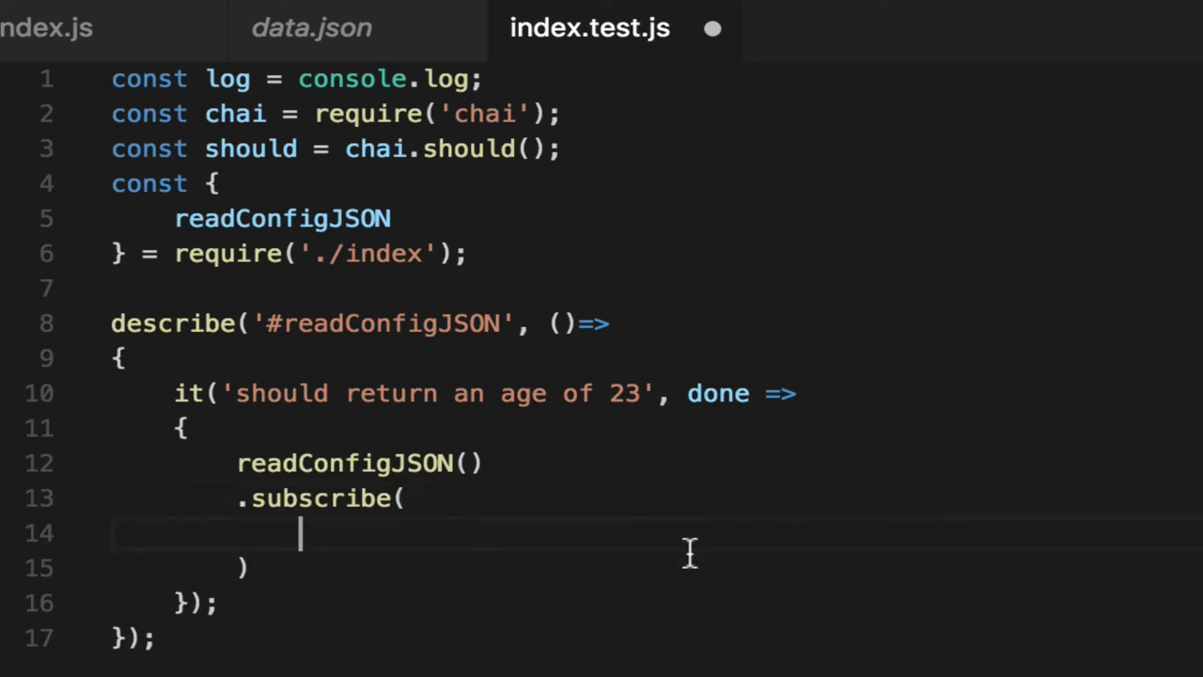
pyautogui.write('json')
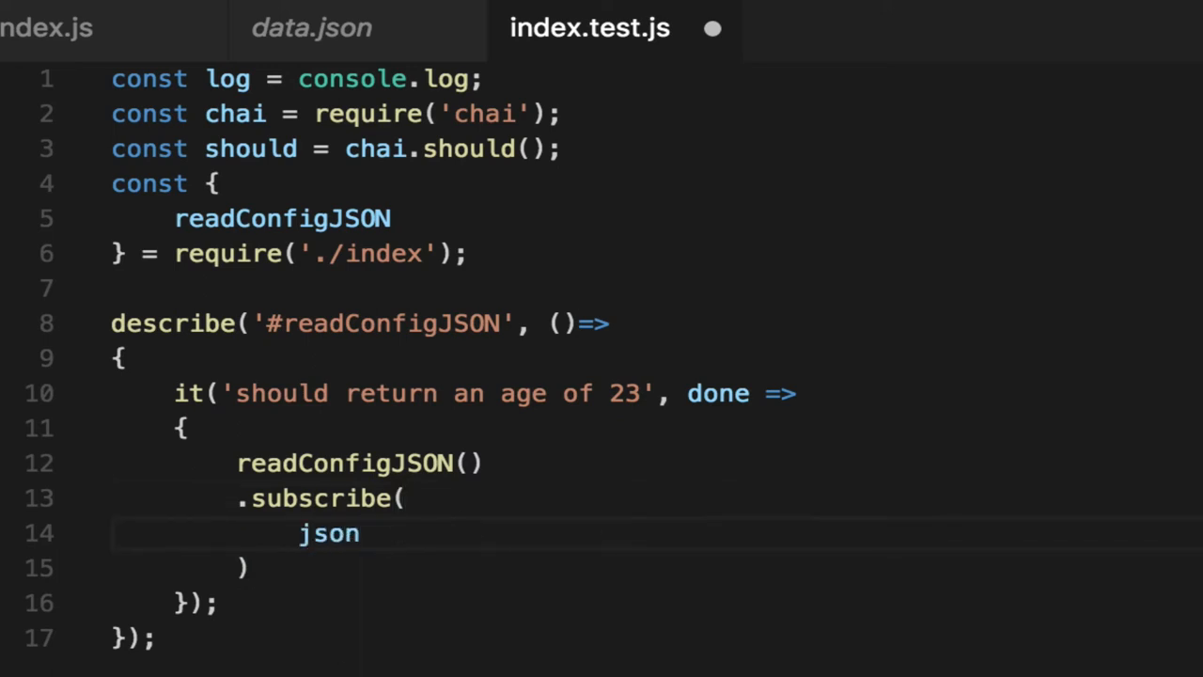
pyautogui.write('=>')
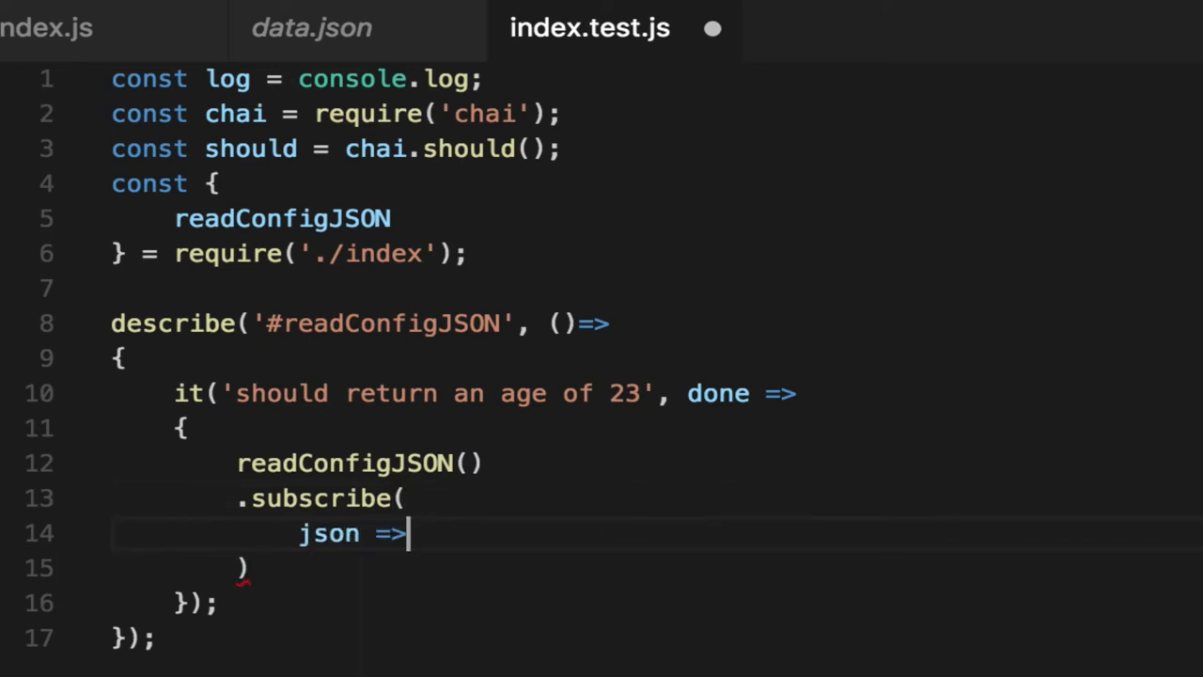
pyautogui.write('{')
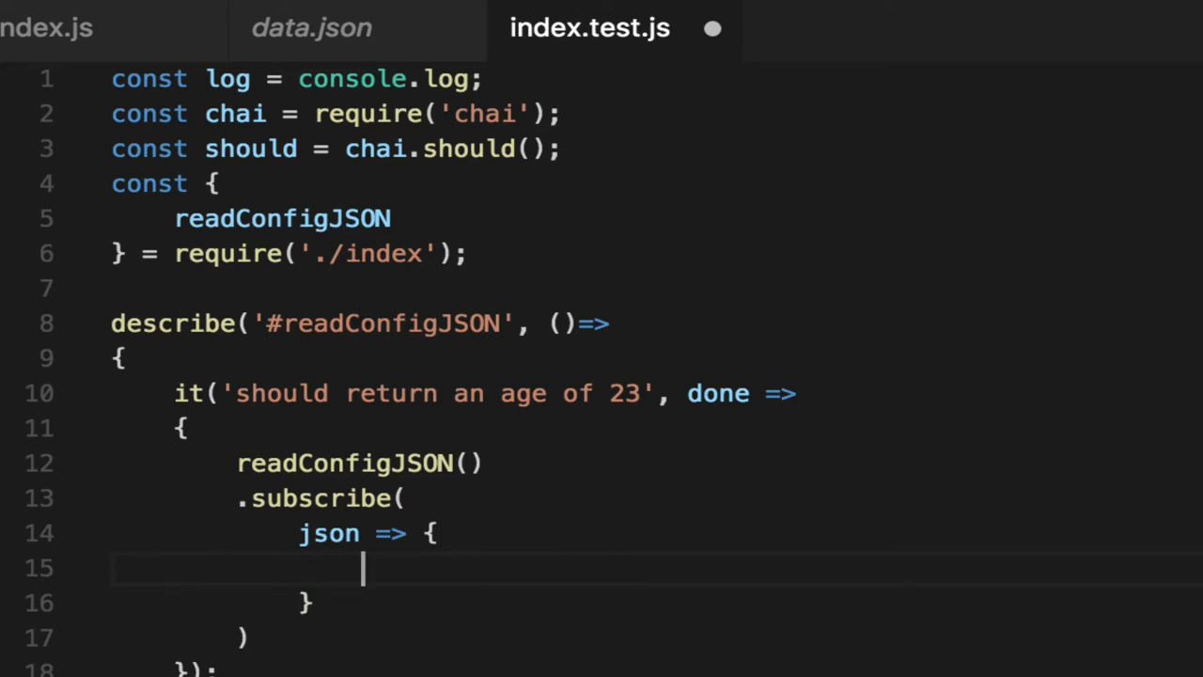
pyautogui.write('json.age.')
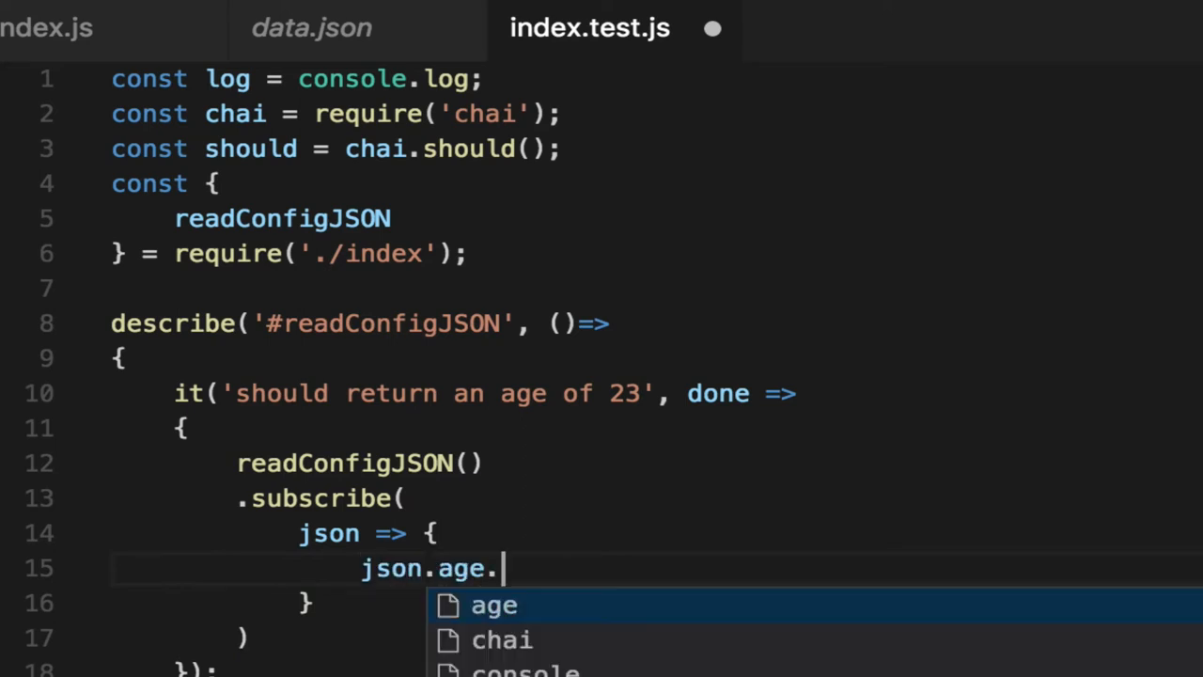
pyautogui.write('should.equal(')
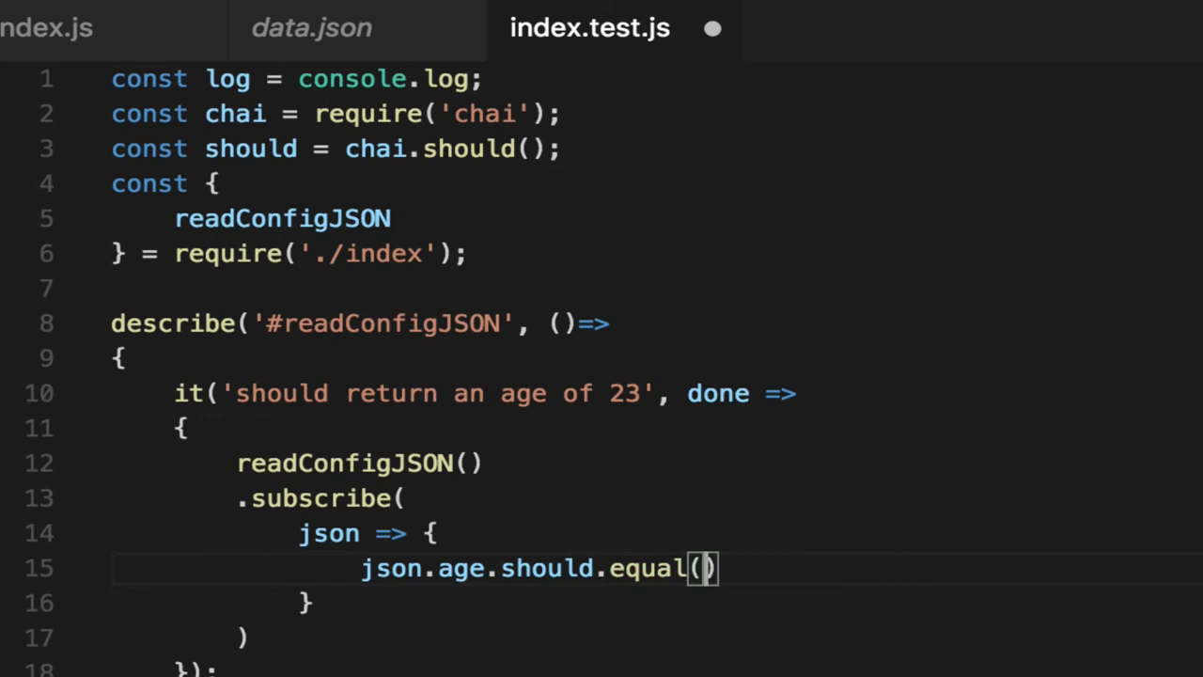
pyautogui.click(312, 28)
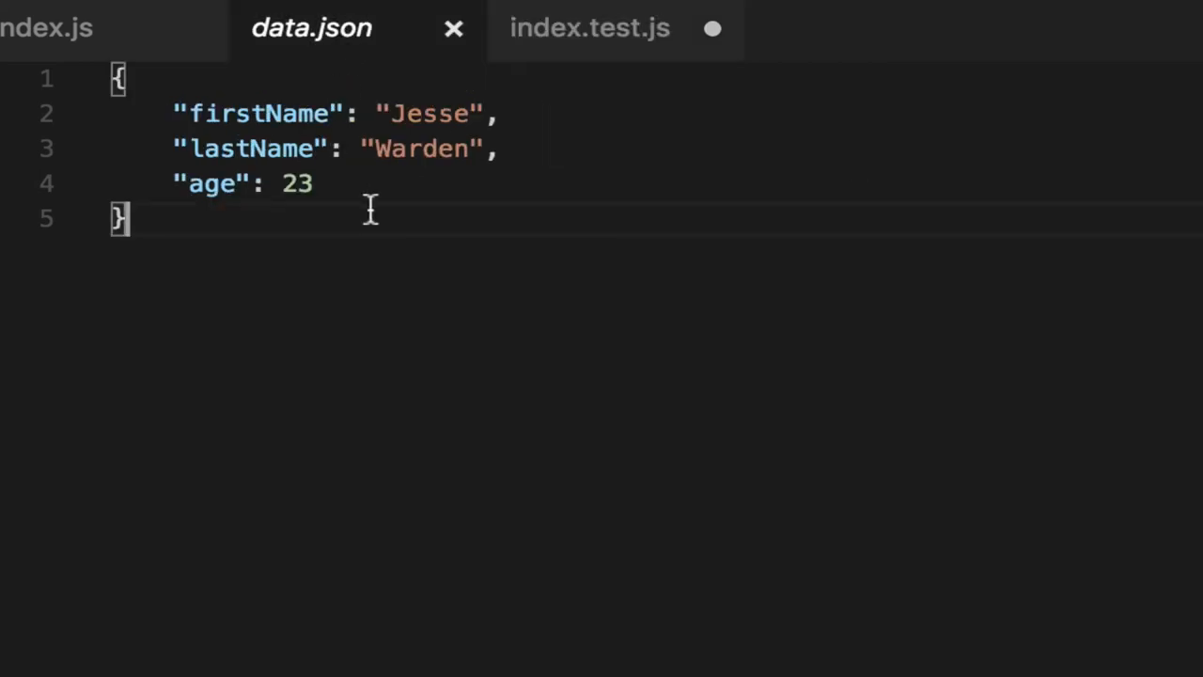
pyautogui.click(590, 29)
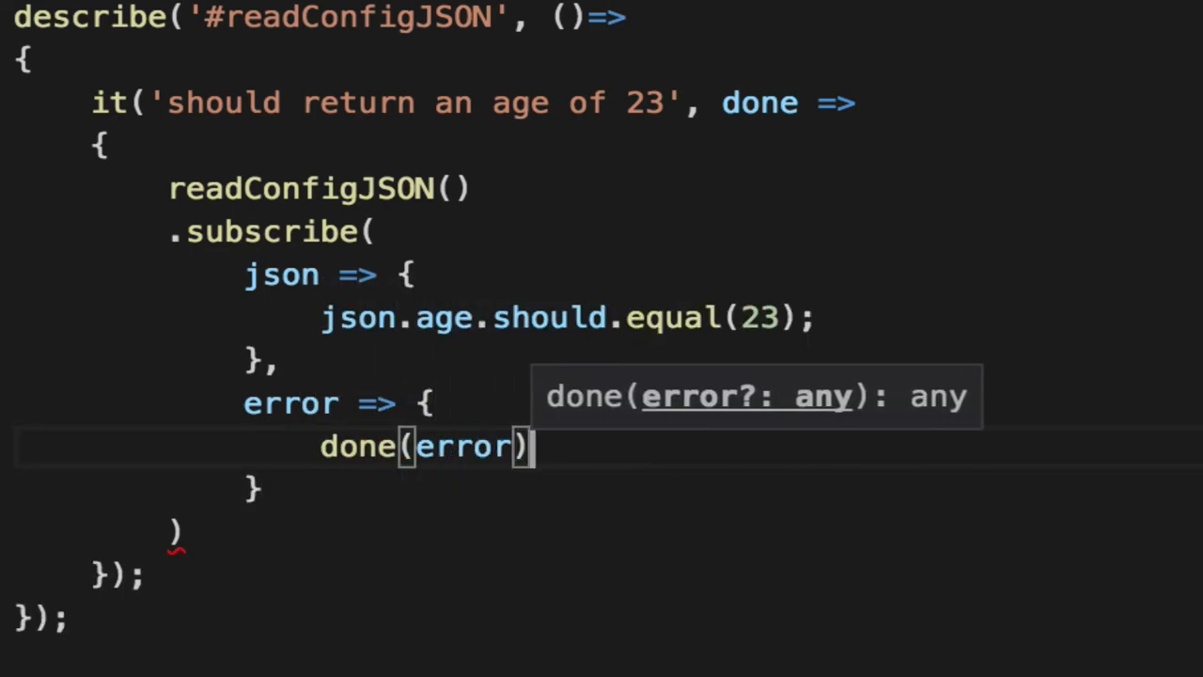
# Call done() after the assertion and pass done itself as the error handler.
pyautogui.write('done();')
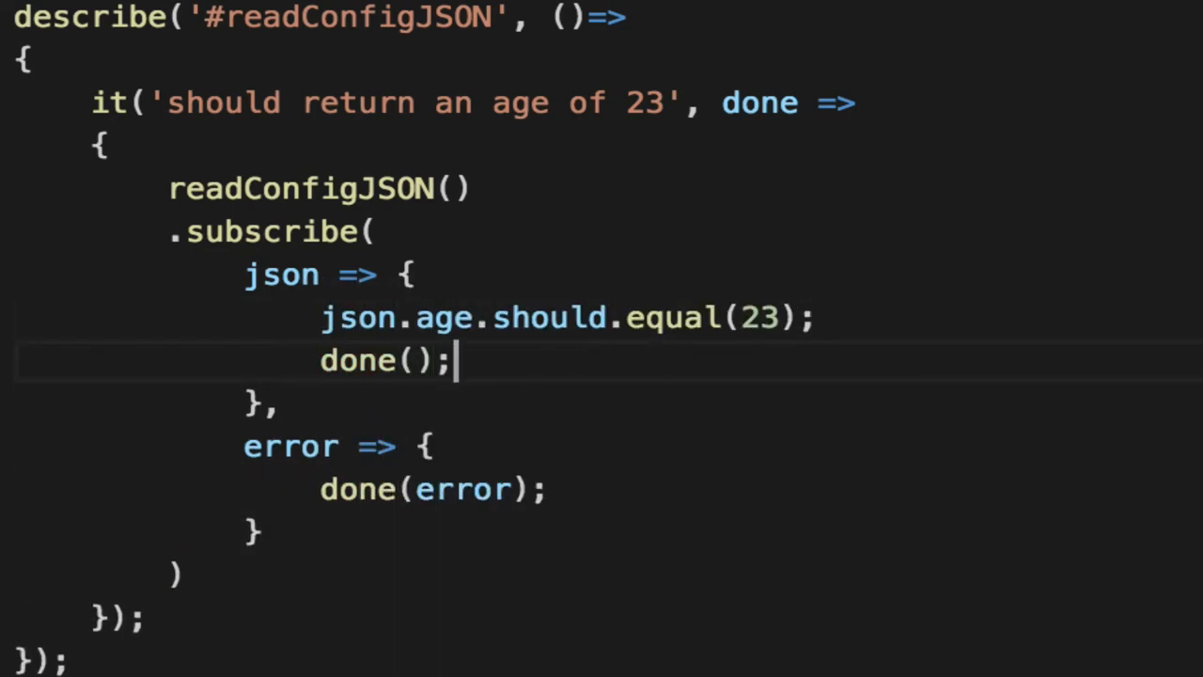
pyautogui.doubleClick(462, 489)
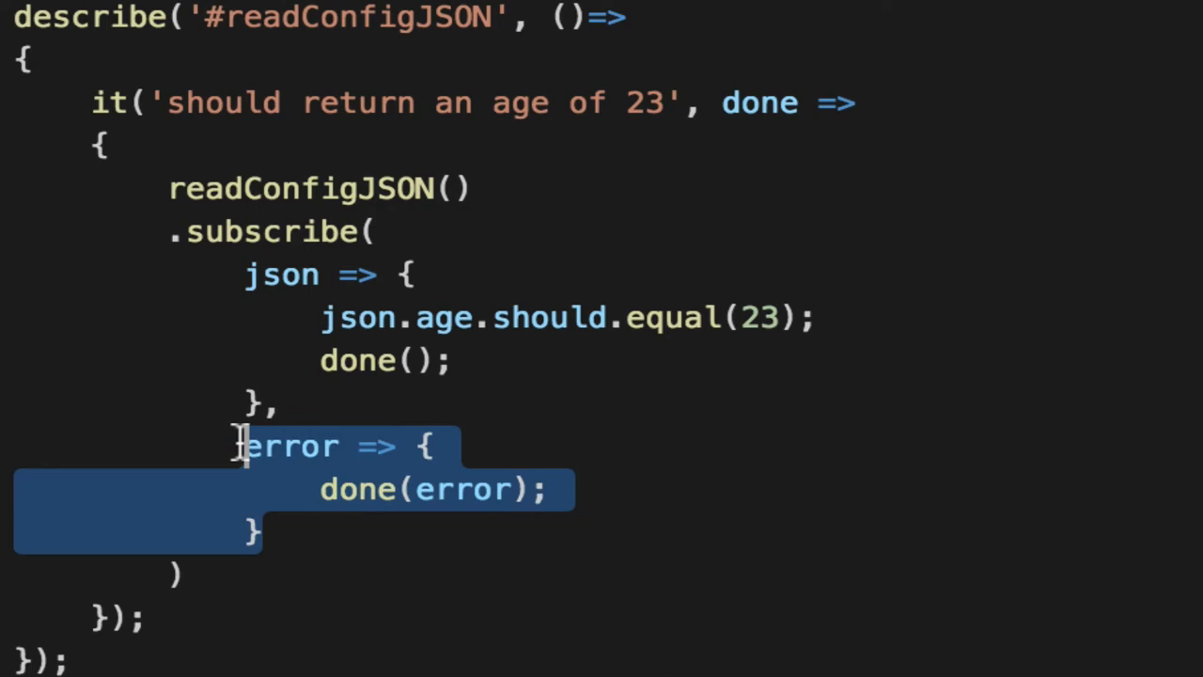
pyautogui.write('done')
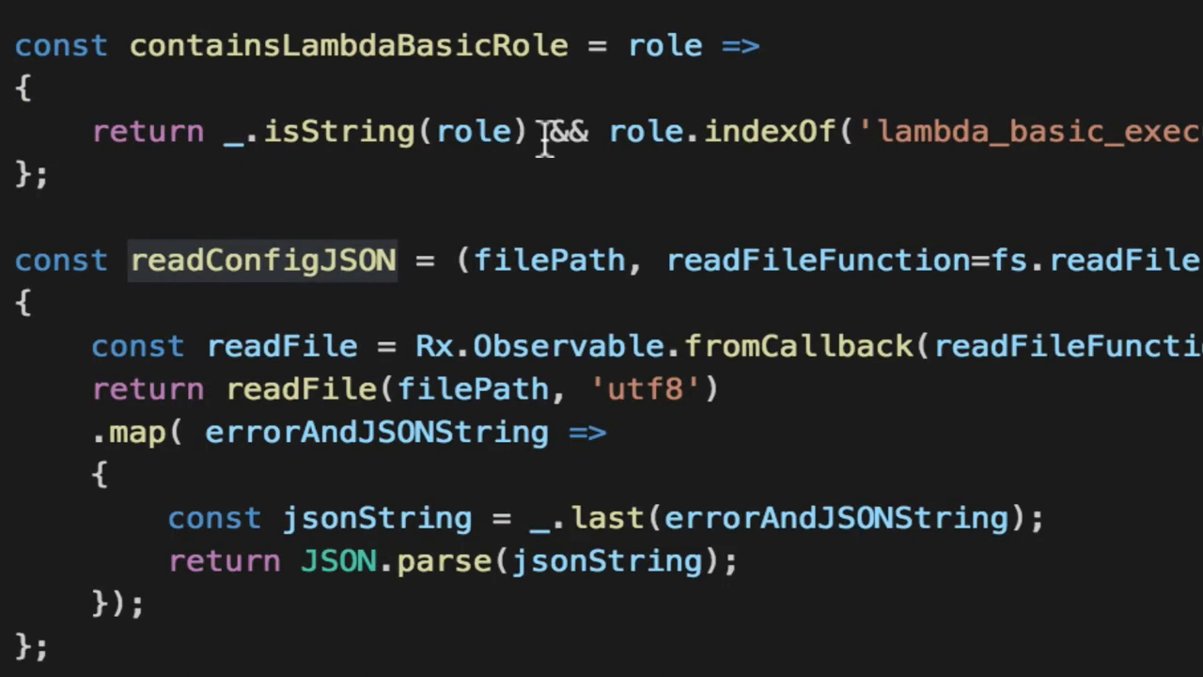
# Pass mockReadFile to readConfigJSON and define mockReadFile(filename, encoding, callback) calling back with the fixture.
pyautogui.doubleClick(549, 260)
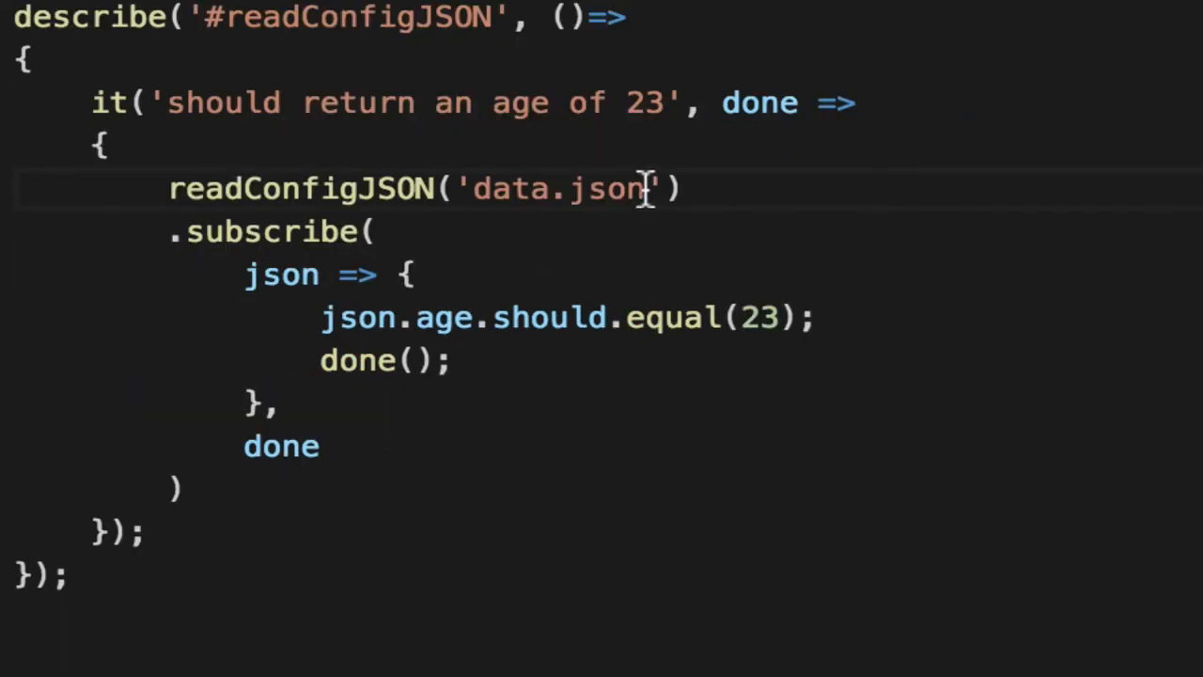
pyautogui.write(', mockReadFile')
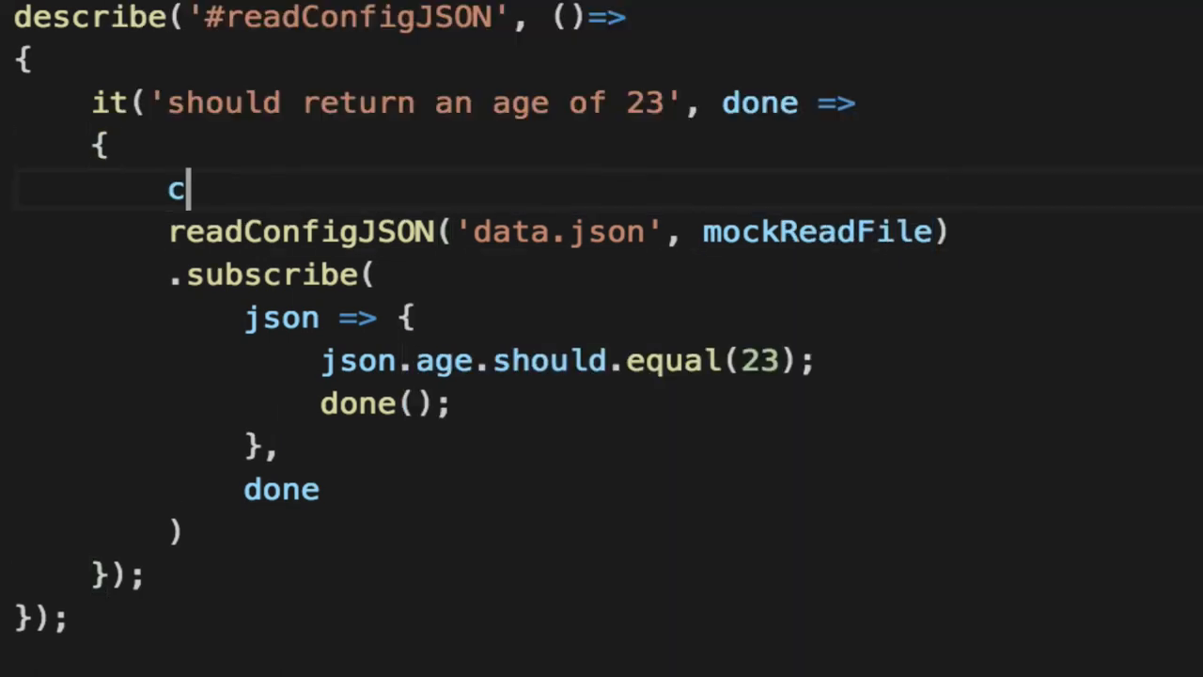
pyautogui.write('onst mockReadFile =')
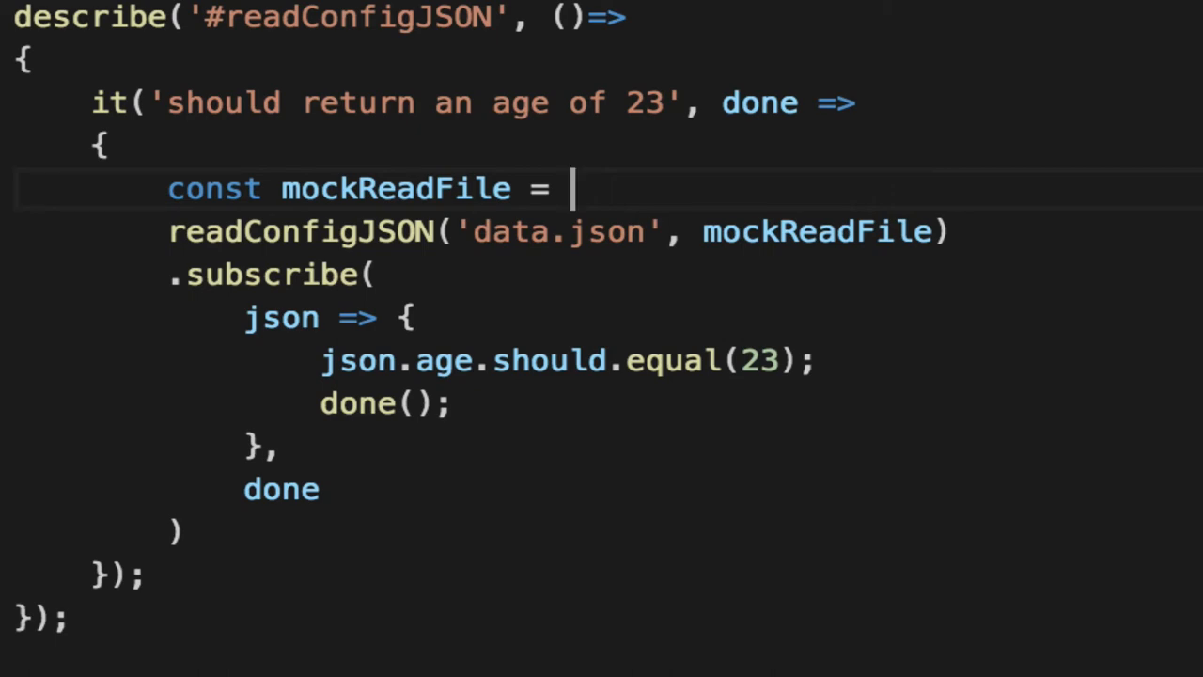
pyautogui.write('(filename)')
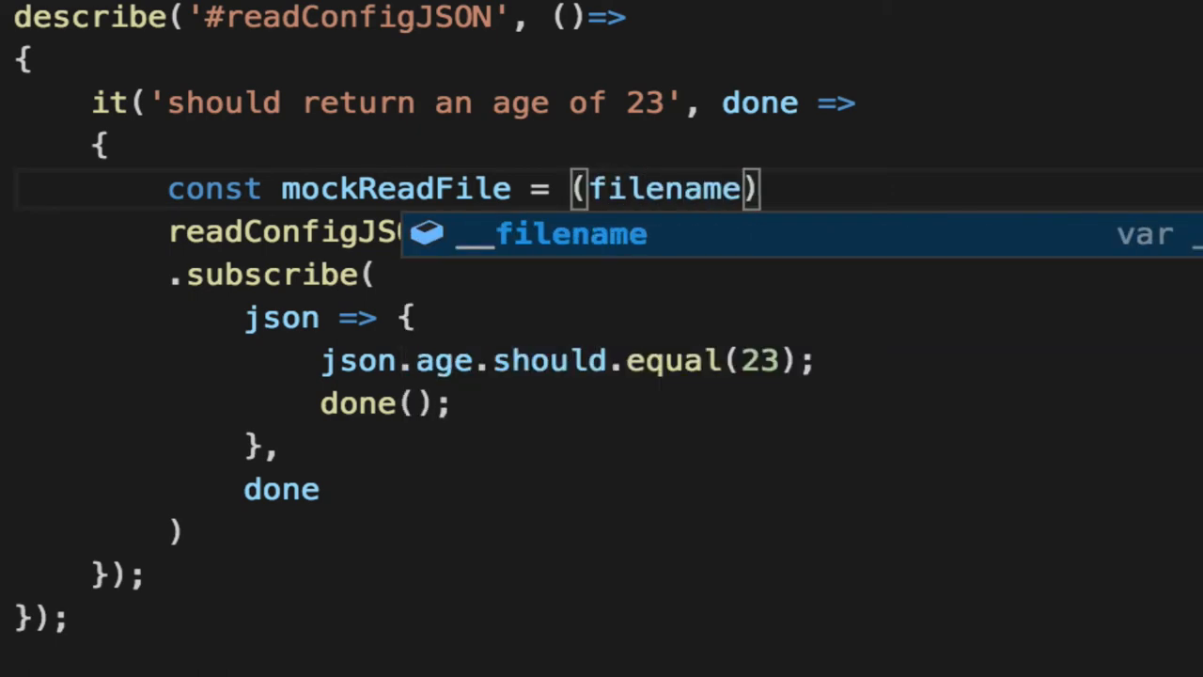
pyautogui.write(', enco')
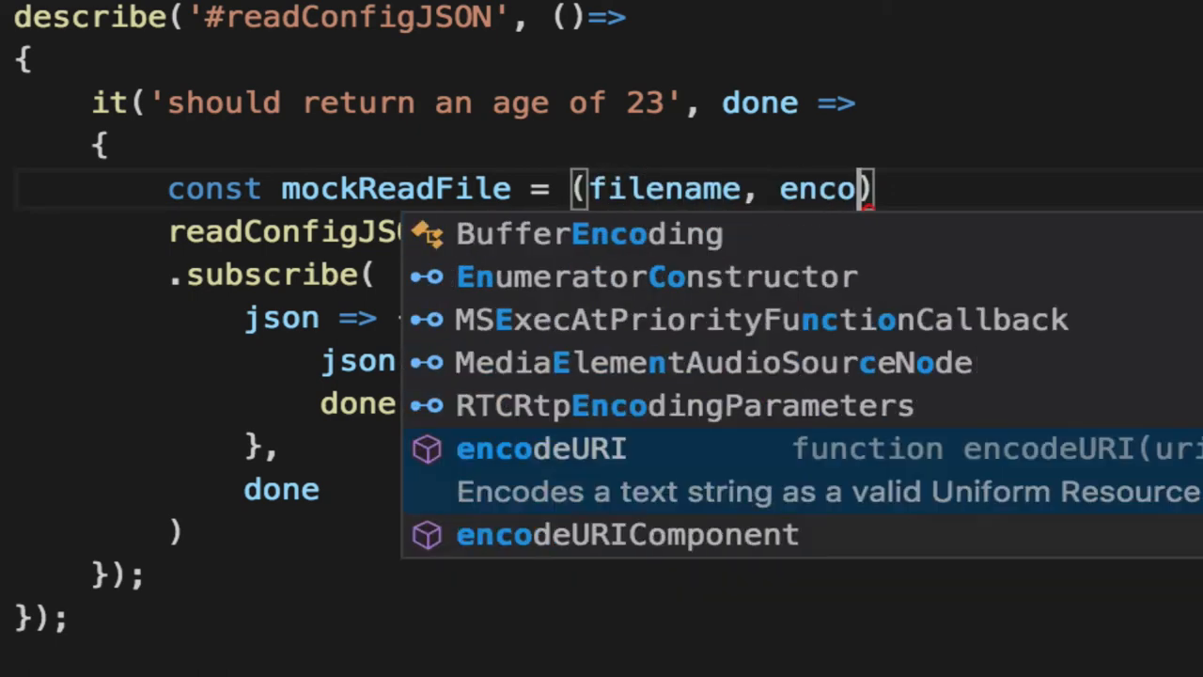
pyautogui.write('ding, callback')
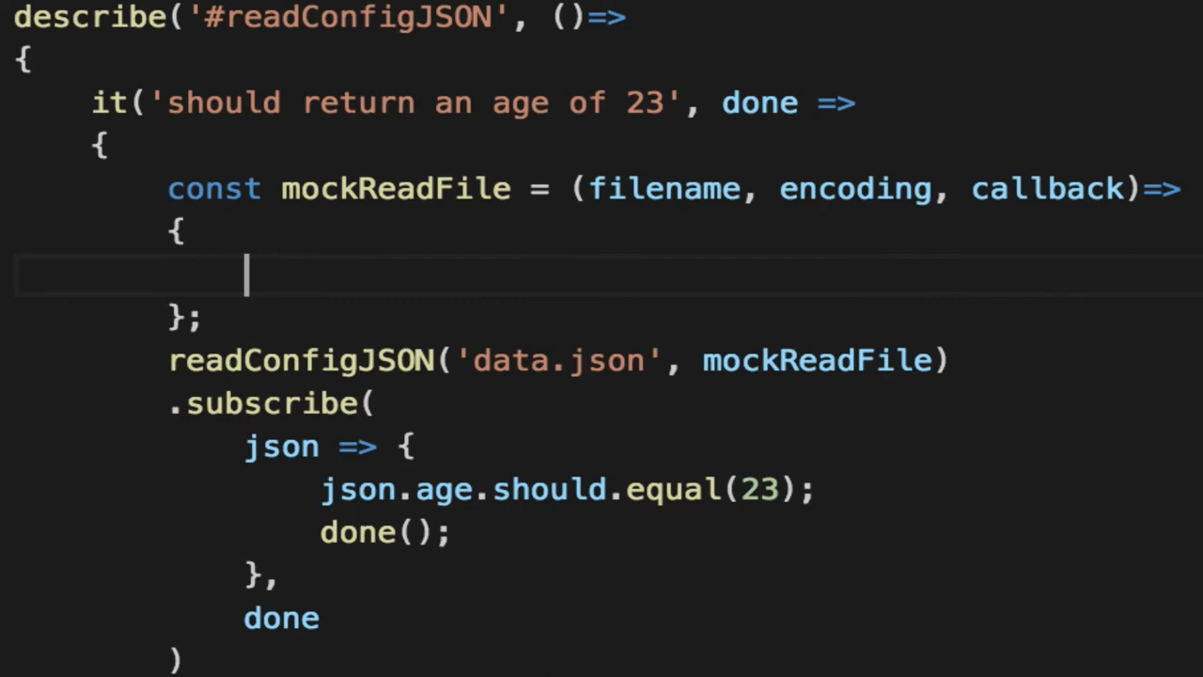
pyautogui.write('callback(undefined, fixture);')
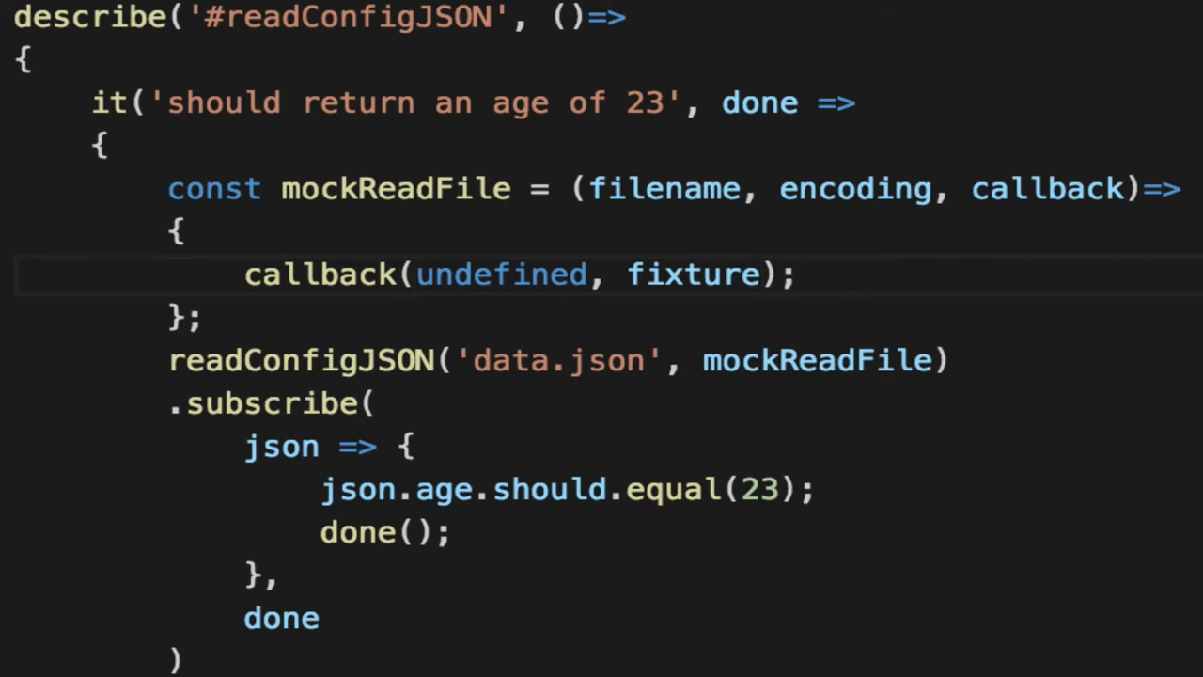
pyautogui.moveTo(647, 274)
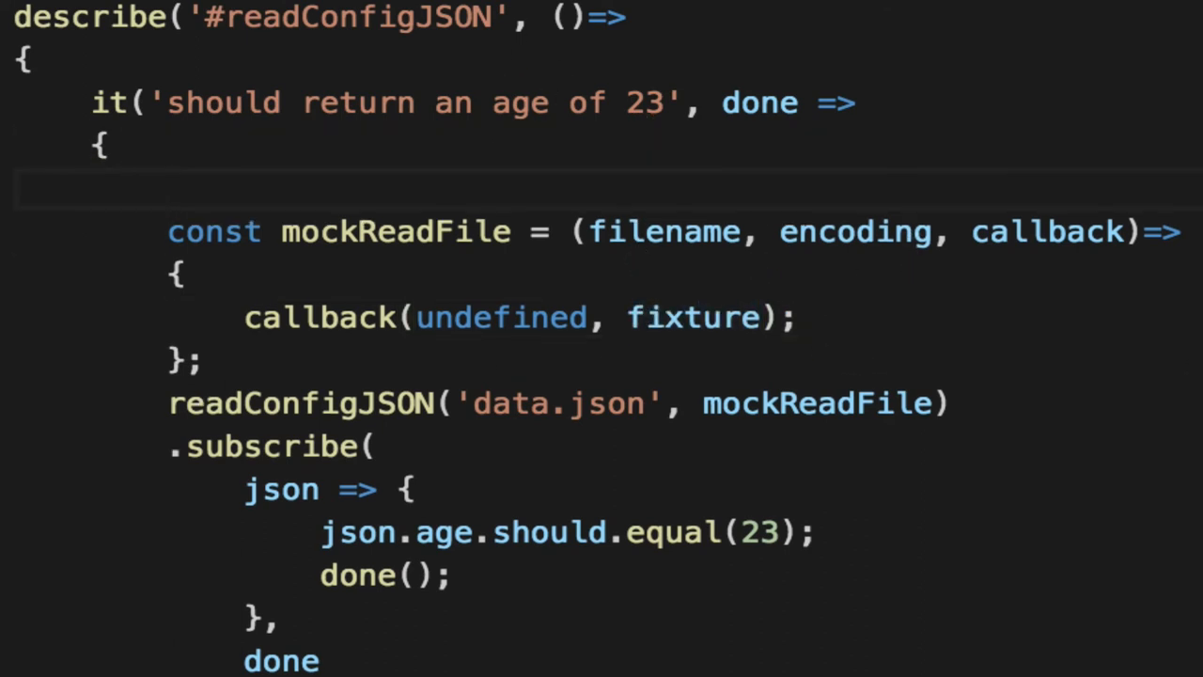
# Declare const fixture as a template string holding the JSON copied from data.json.
pyautogui.click(432, 49)
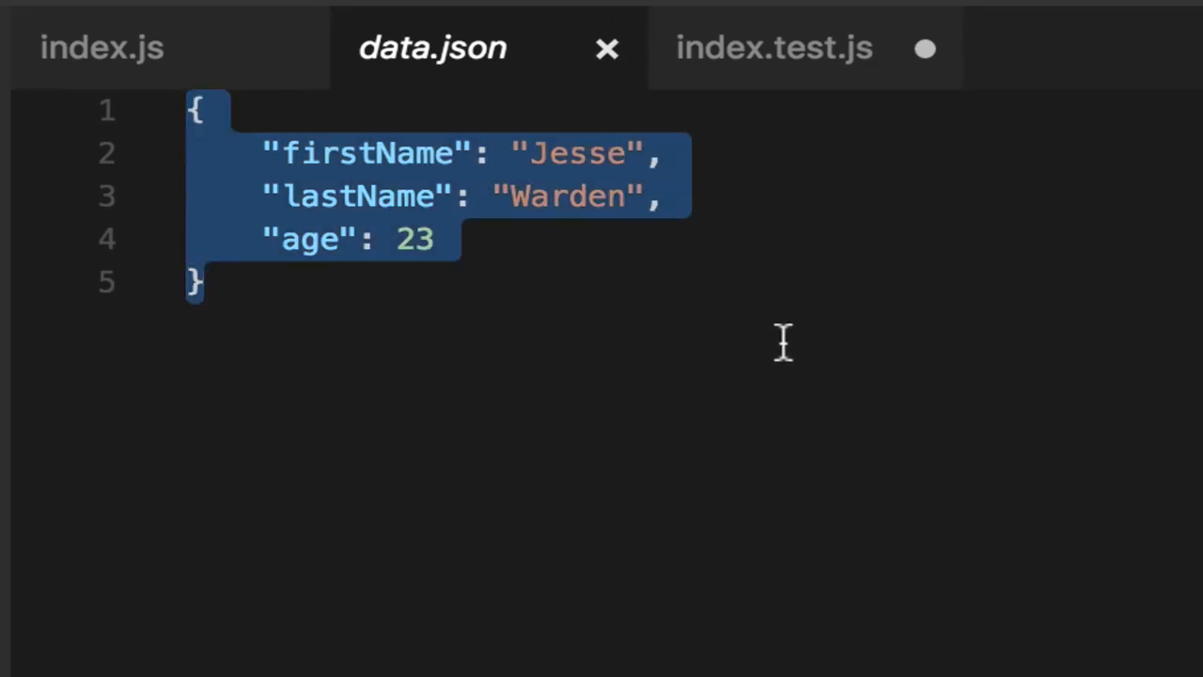
pyautogui.moveTo(762, 75)
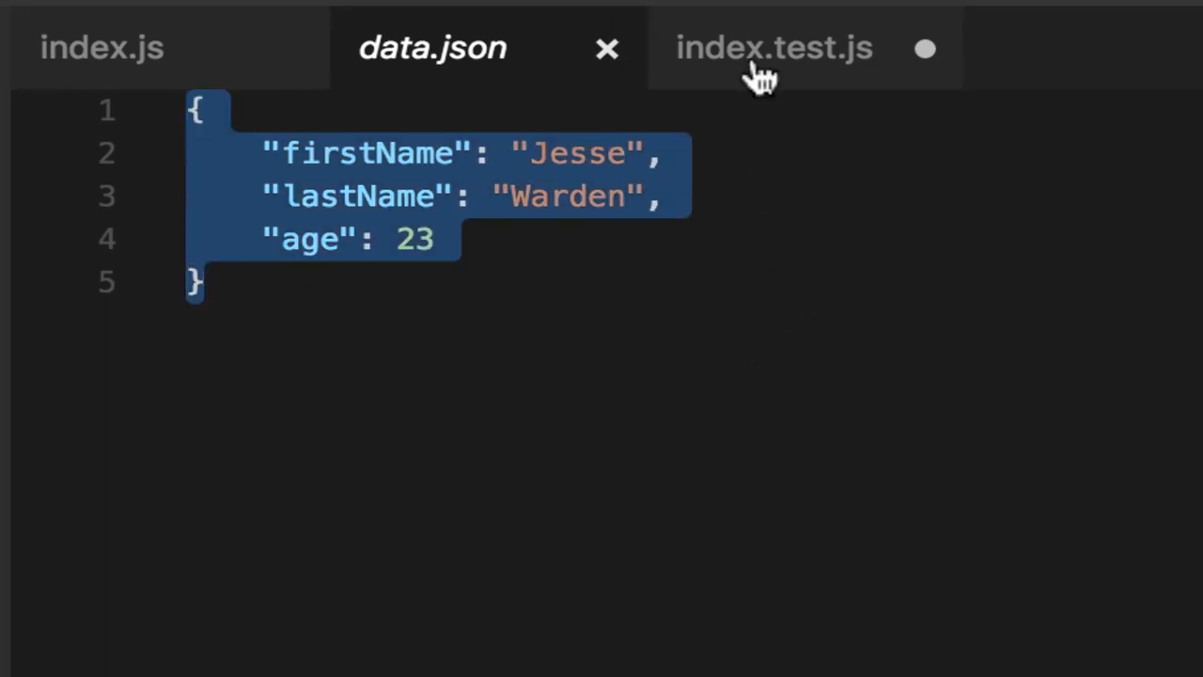
pyautogui.click(775, 49)
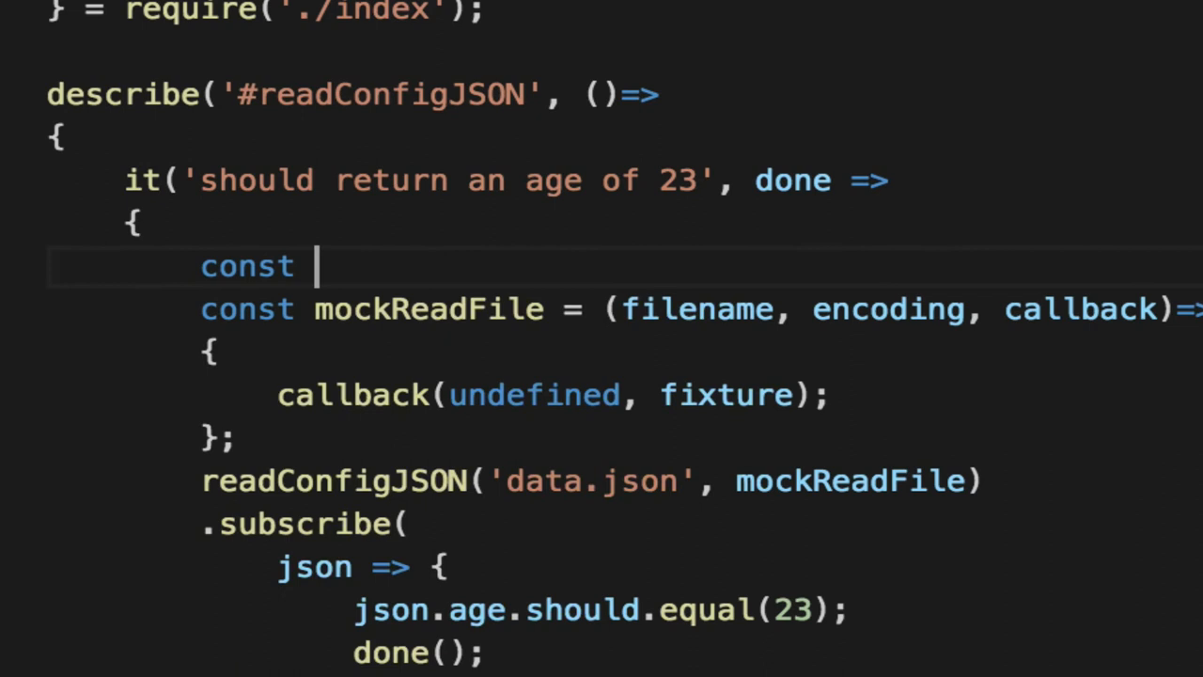
pyautogui.write('fixture =')
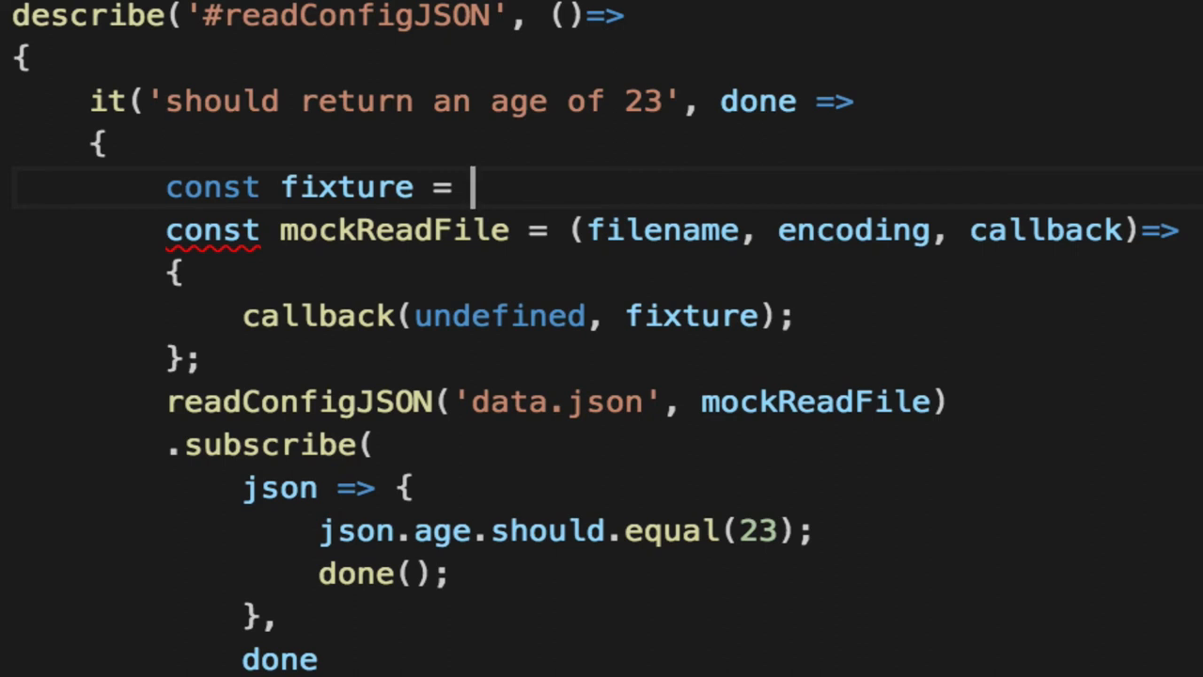
pyautogui.write('`')
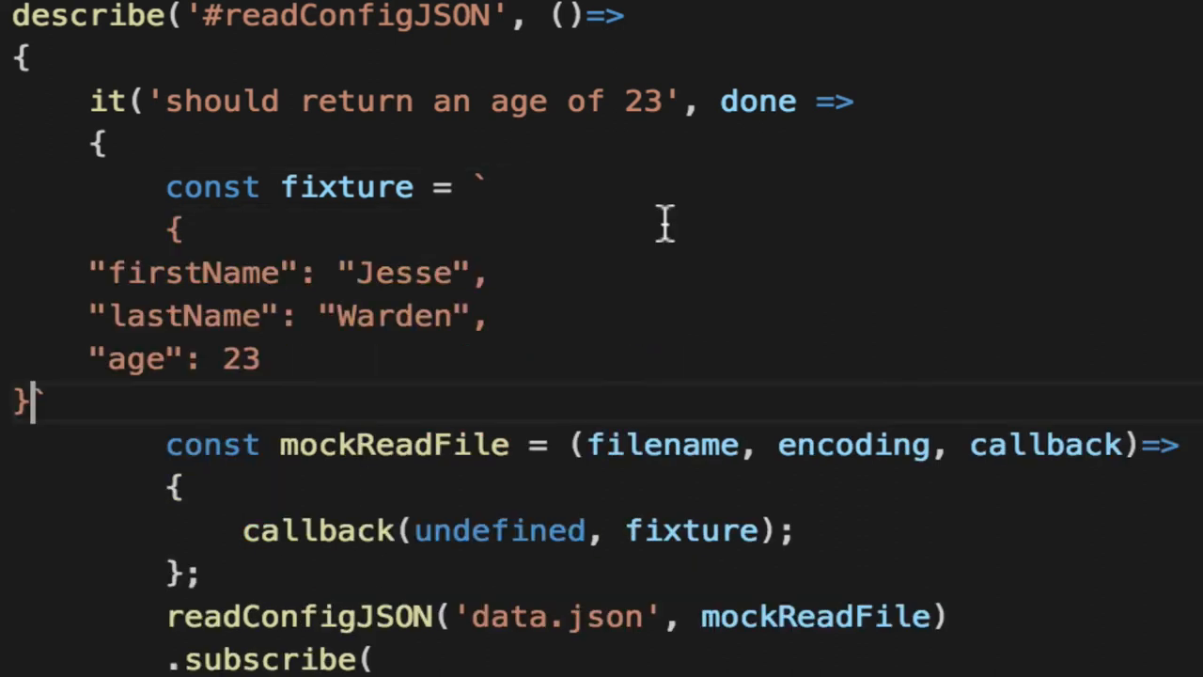
pyautogui.write('`;')
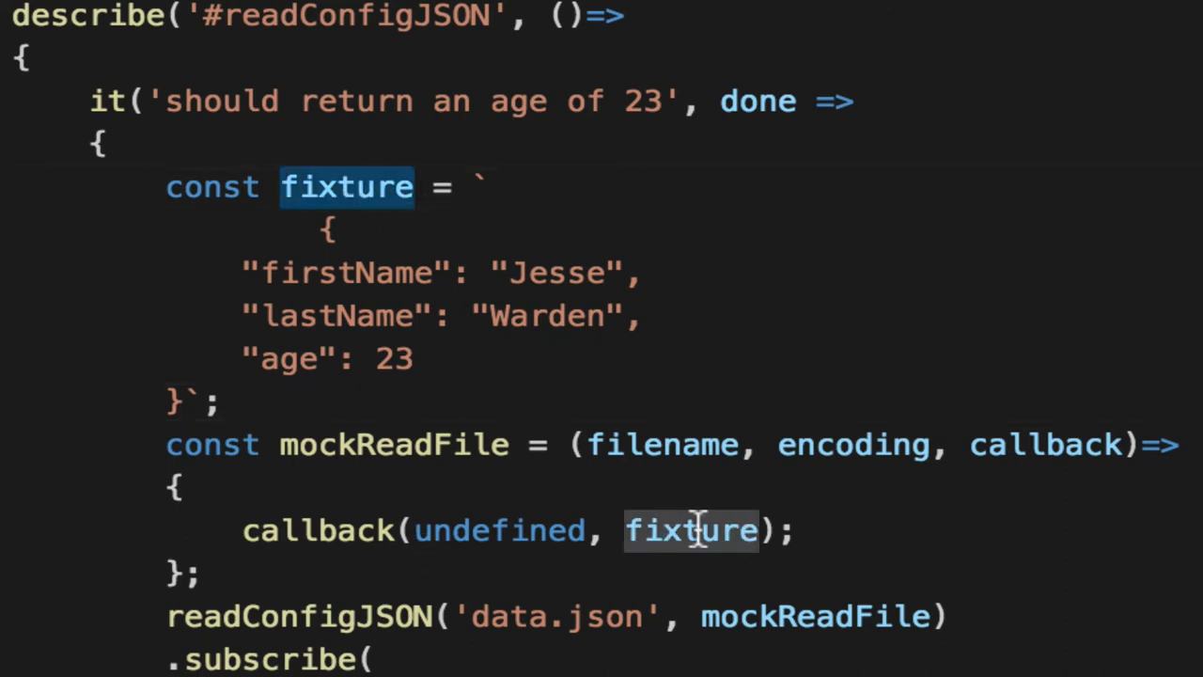
pyautogui.doubleClick(393, 444)
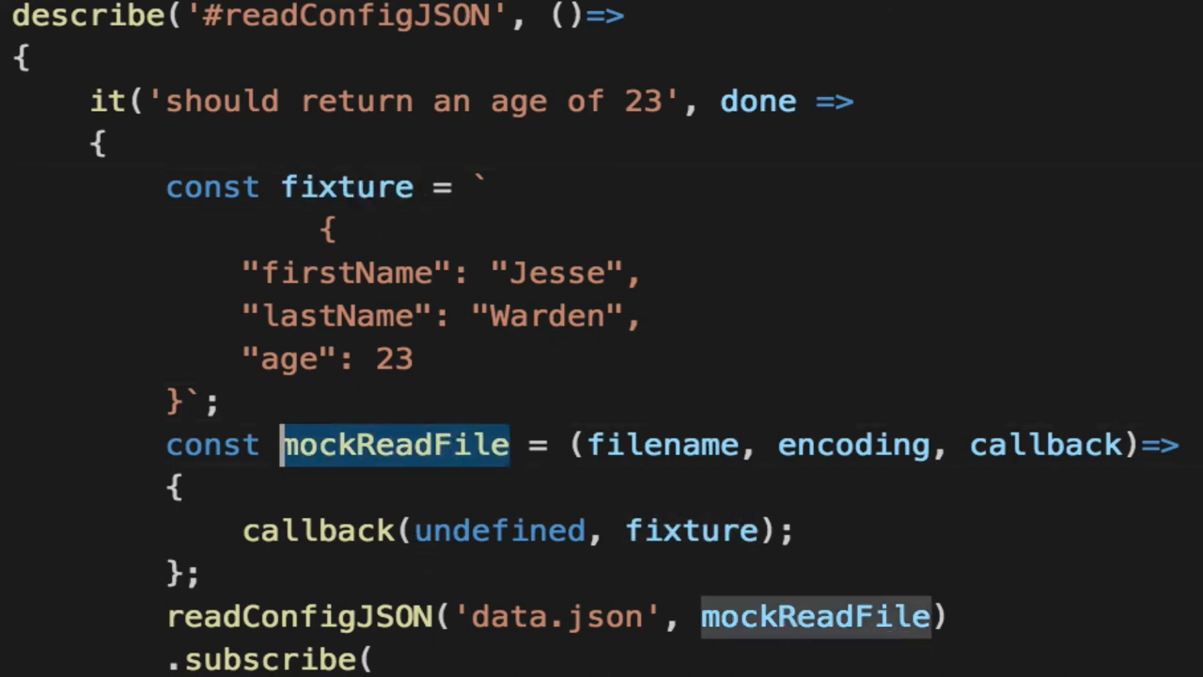
pyautogui.scroll(-3)
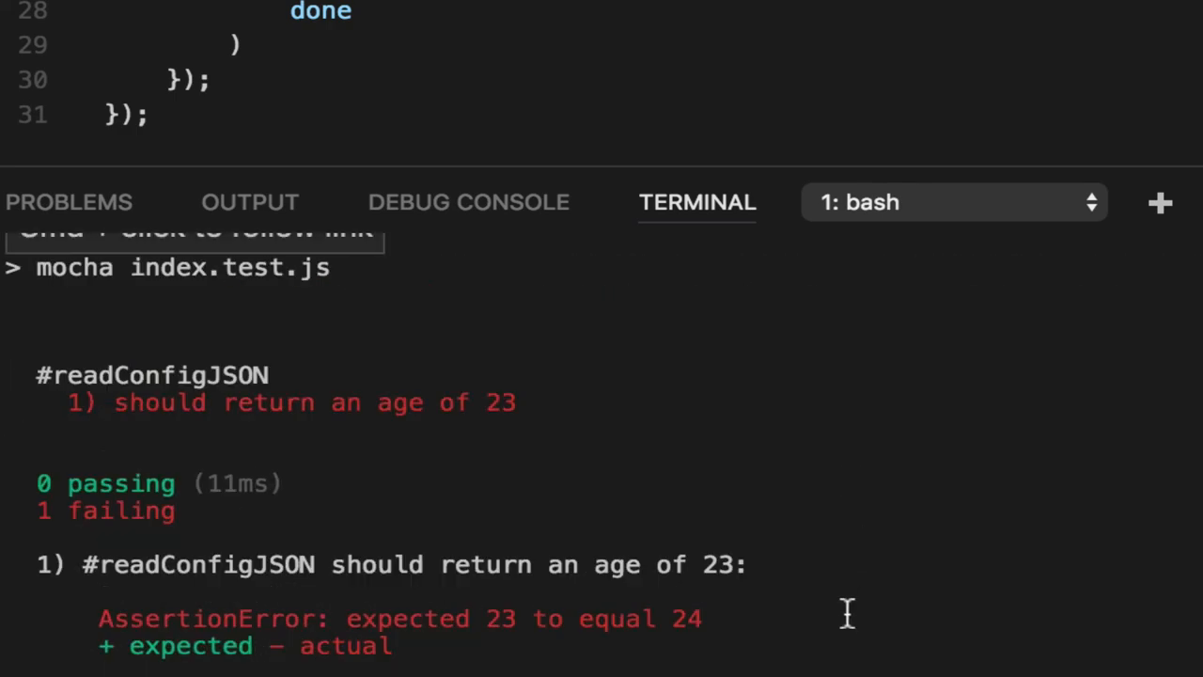
# Scroll through the mocha output showing the age test failing with expected 23 to equal 24.
pyautogui.scroll(-3)
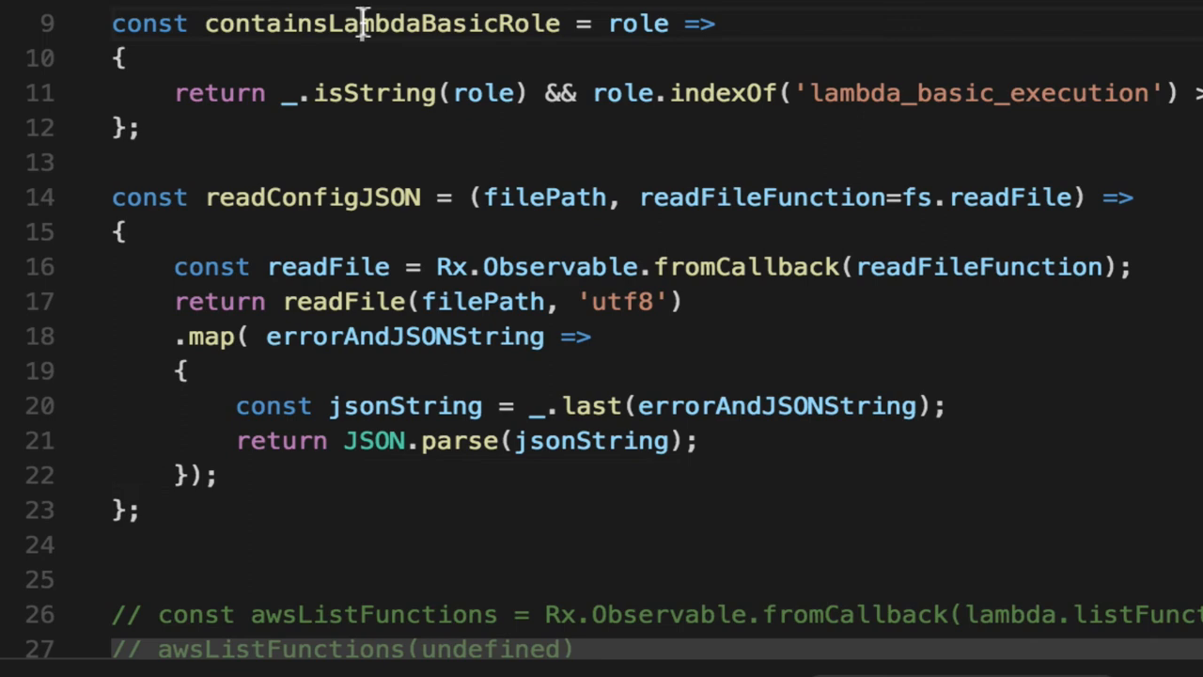
# Select and review the readConfigJSON map callback that parses the last callback argument as JSON.
pyautogui.doubleClick(384, 23)
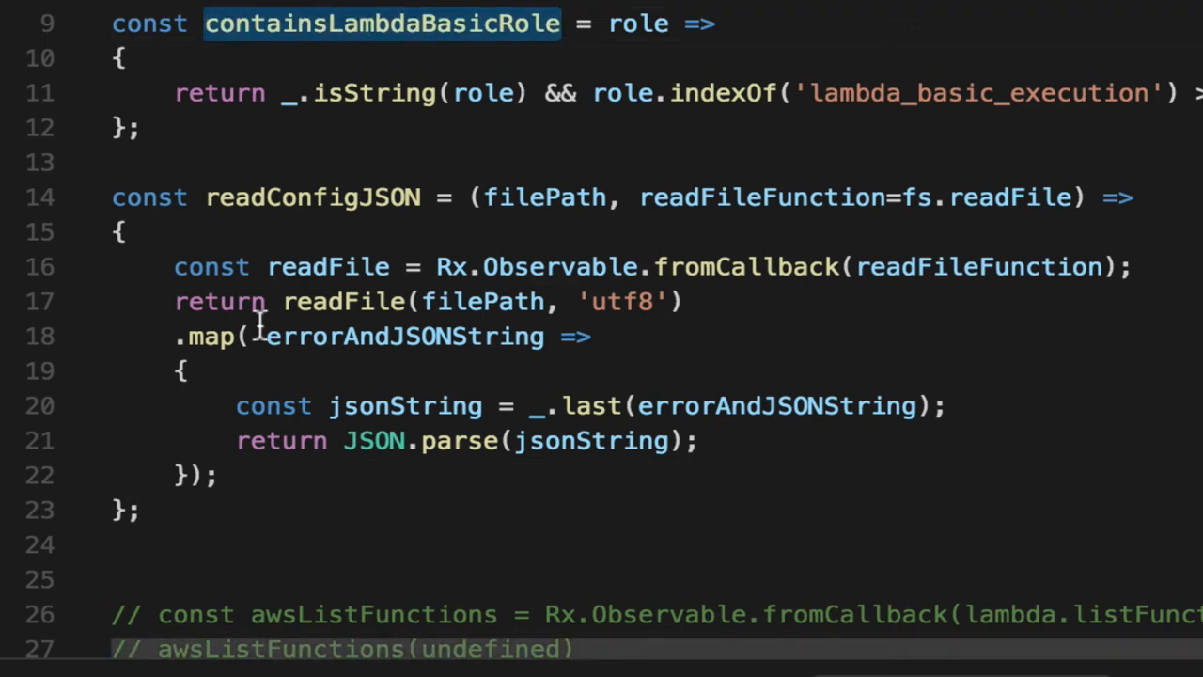
pyautogui.moveTo(265, 337); pyautogui.dragTo(292, 489)
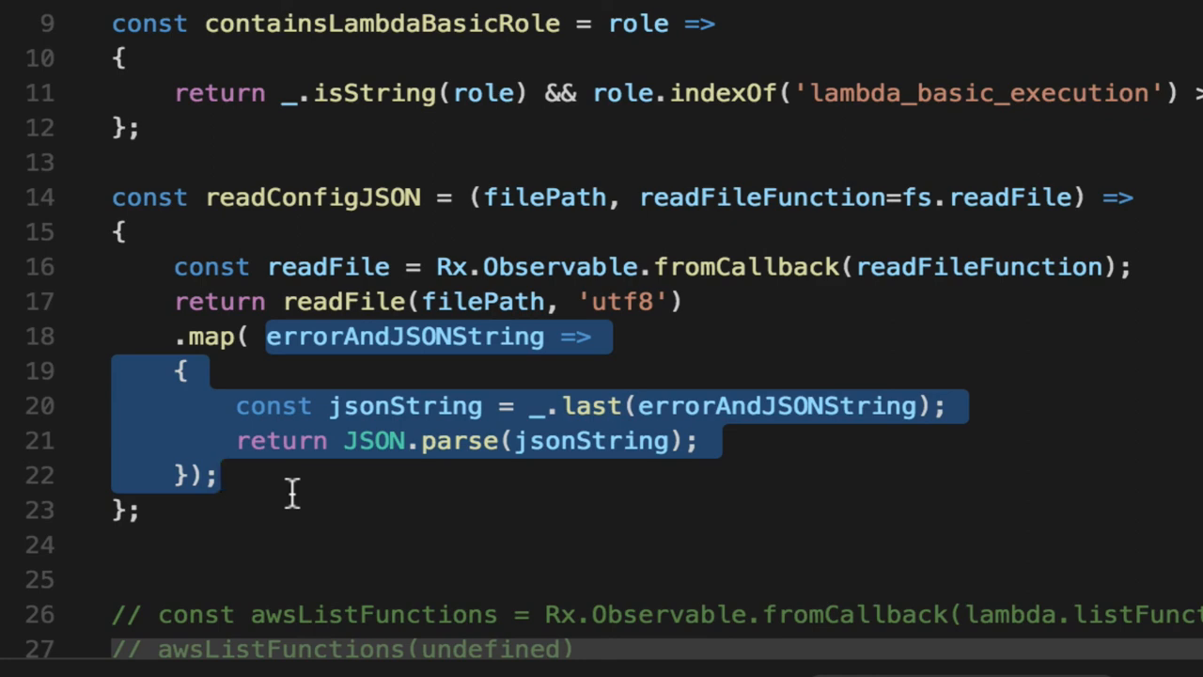
pyautogui.click(658, 474)
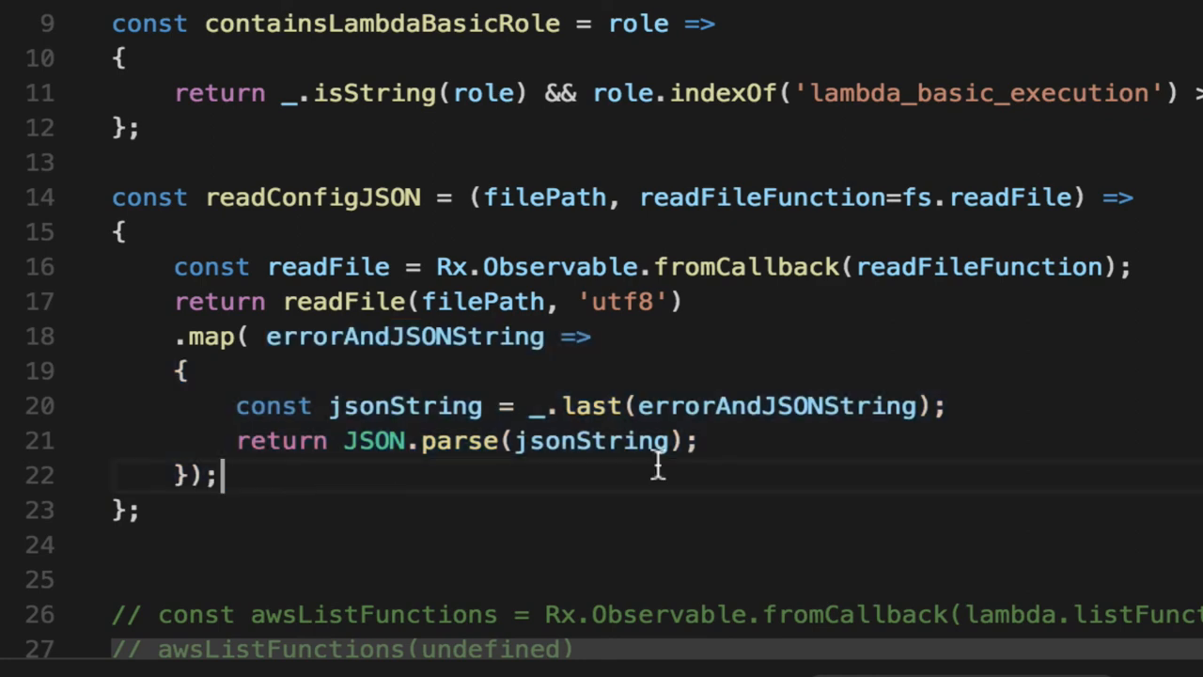
pyautogui.moveTo(836, 481)
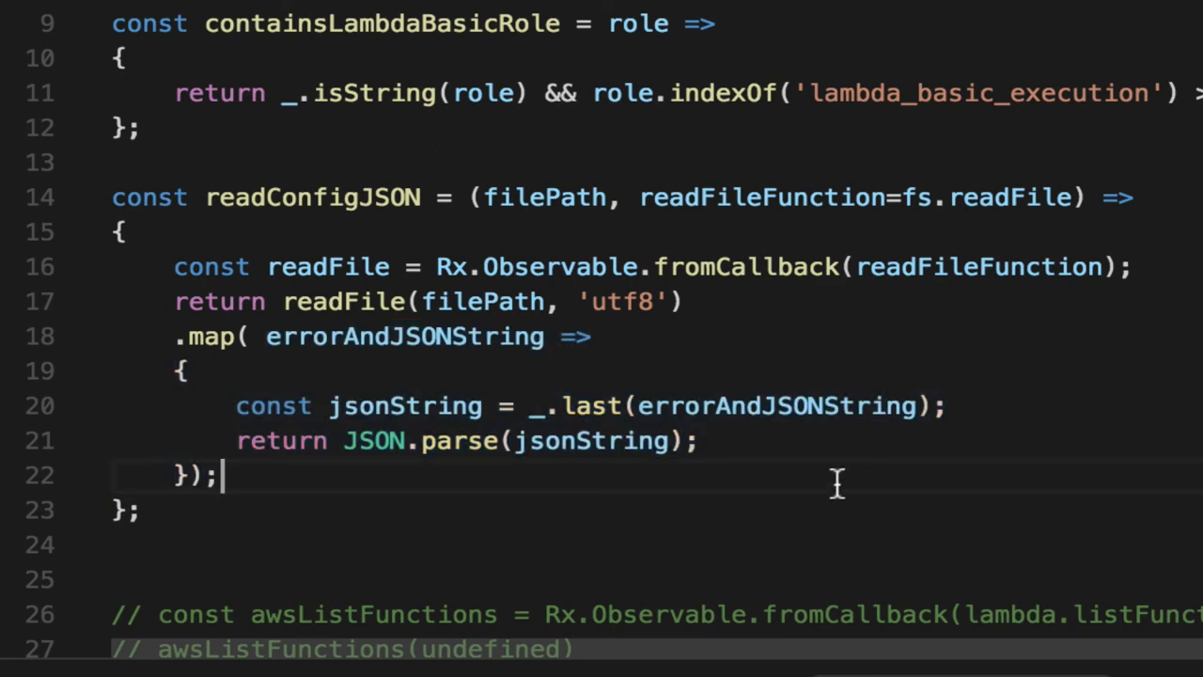
pyautogui.moveTo(743, 488)
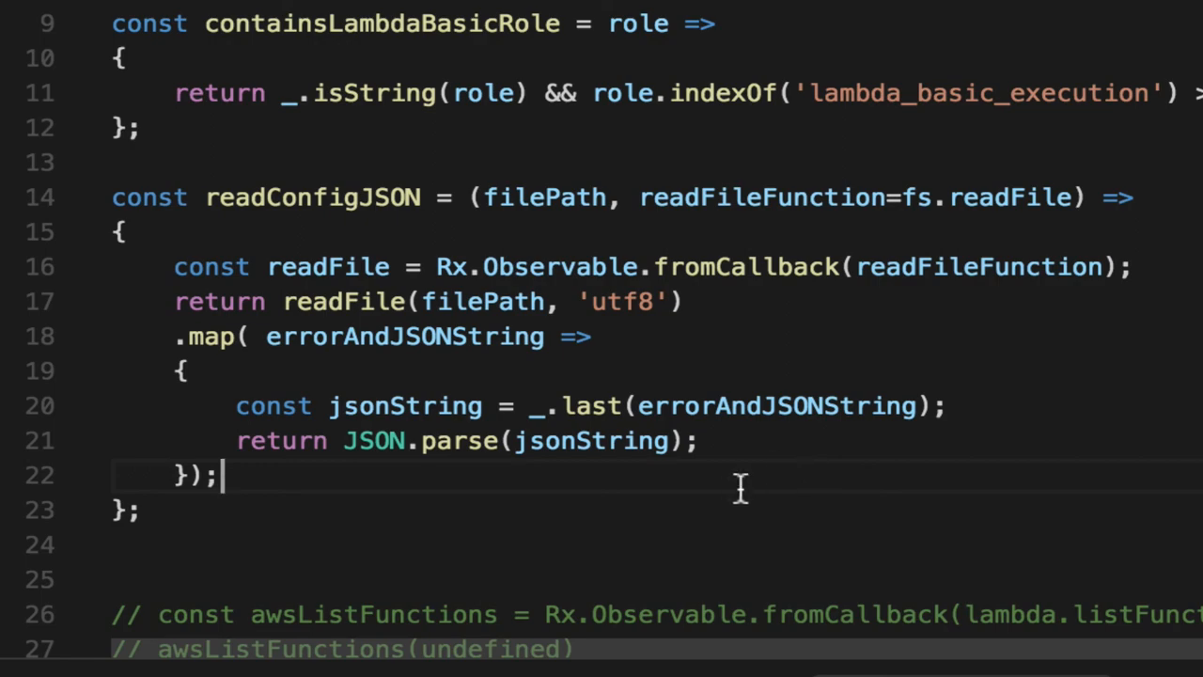